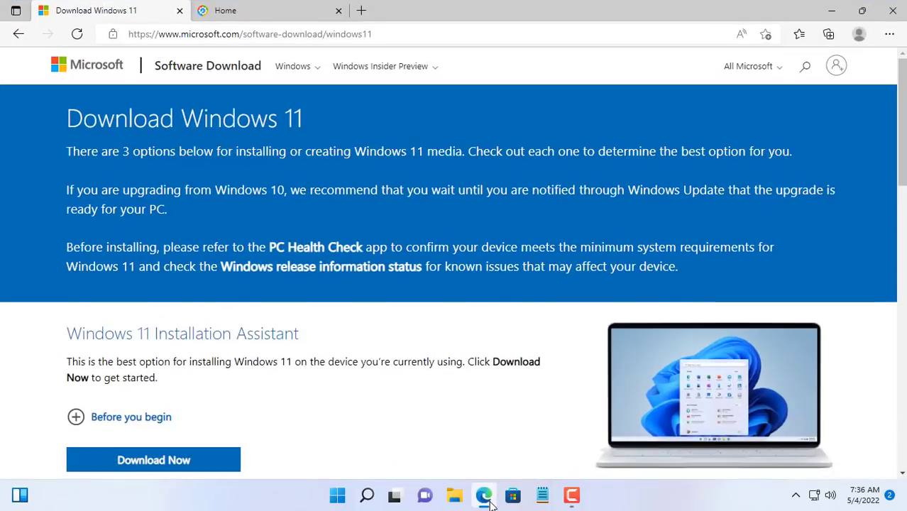
Step: Choose Windows 11 (multi-edition ISO) under Download Windows 11 Disk Image (ISO)
{"action": "double_click", "coordinate": [99, 118]}
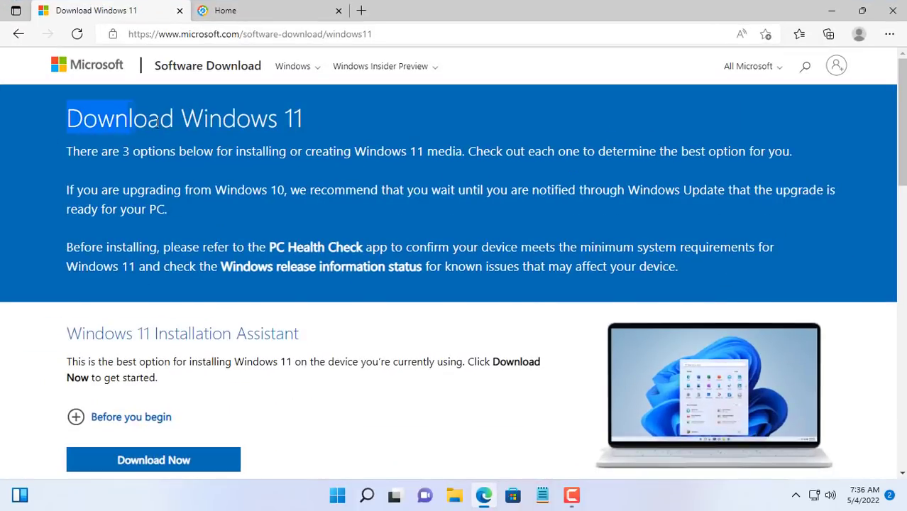
{"action": "scroll", "scroll_direction": "down", "scroll_amount": 3}
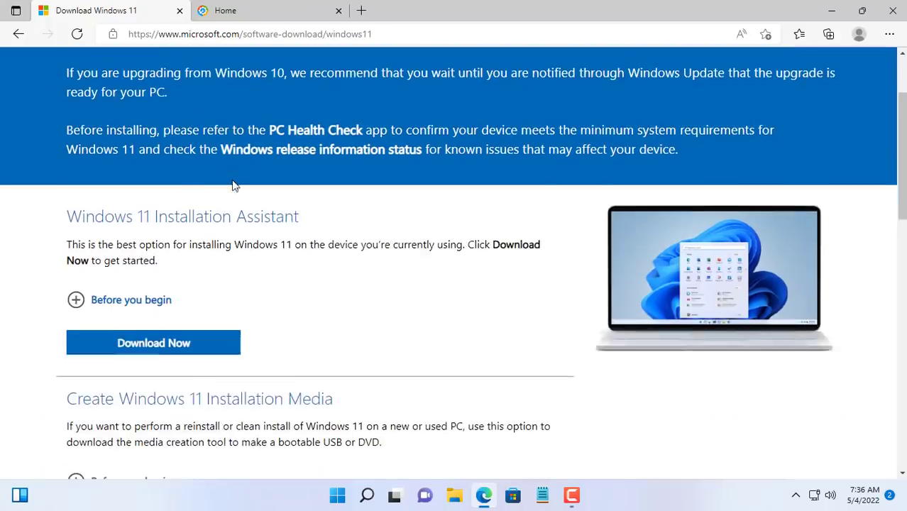
{"action": "scroll", "scroll_direction": "down", "scroll_amount": 3}
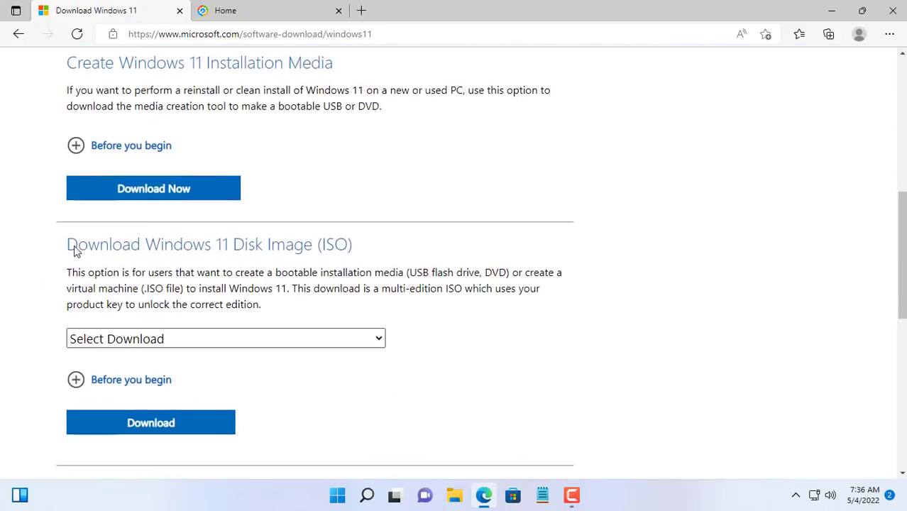
{"action": "double_click", "coordinate": [209, 244]}
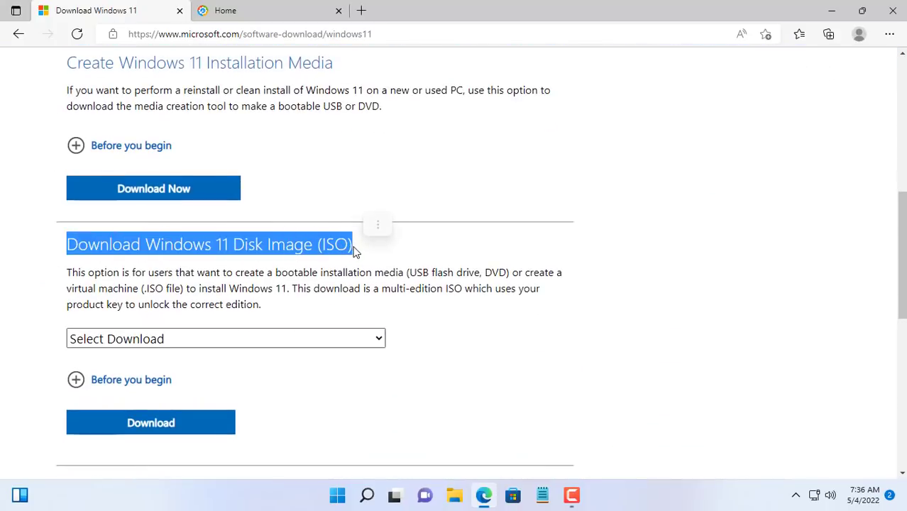
{"action": "left_click", "coordinate": [226, 273]}
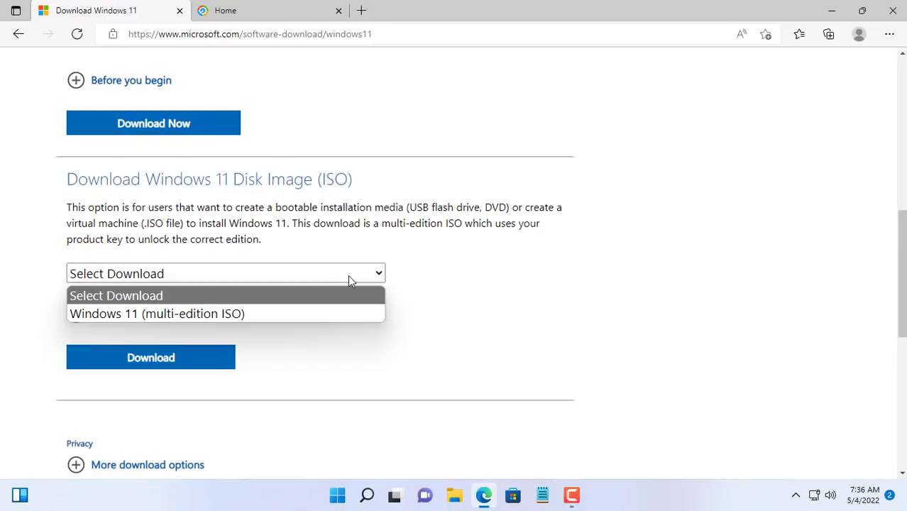
{"action": "left_click", "coordinate": [157, 314]}
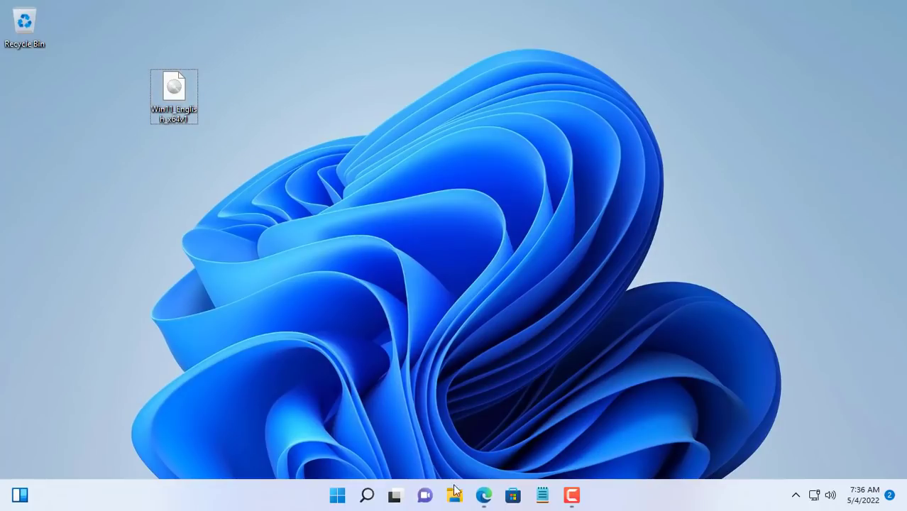
Step: Go to the MSMG Toolkit site's Downloads page and pick the MSMG Toolkit v12.2 package
{"action": "left_click", "coordinate": [483, 496]}
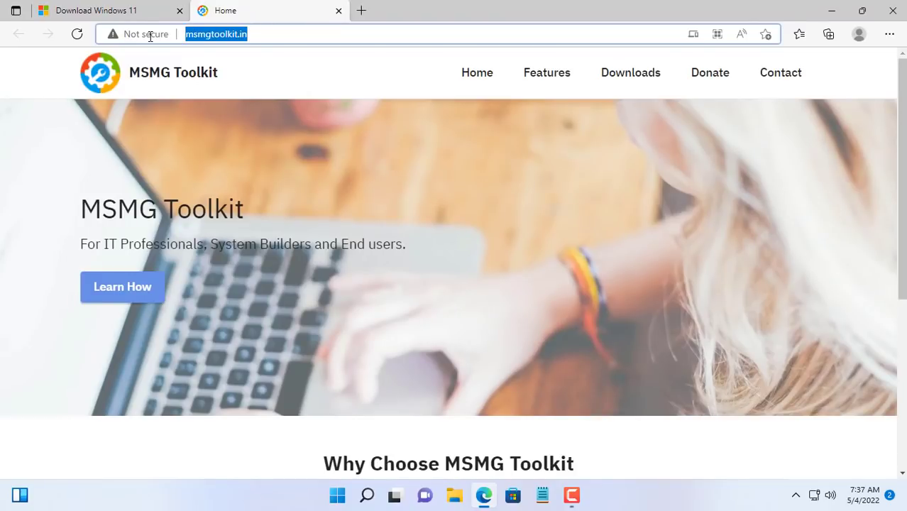
{"action": "mouse_move", "coordinate": [169, 78]}
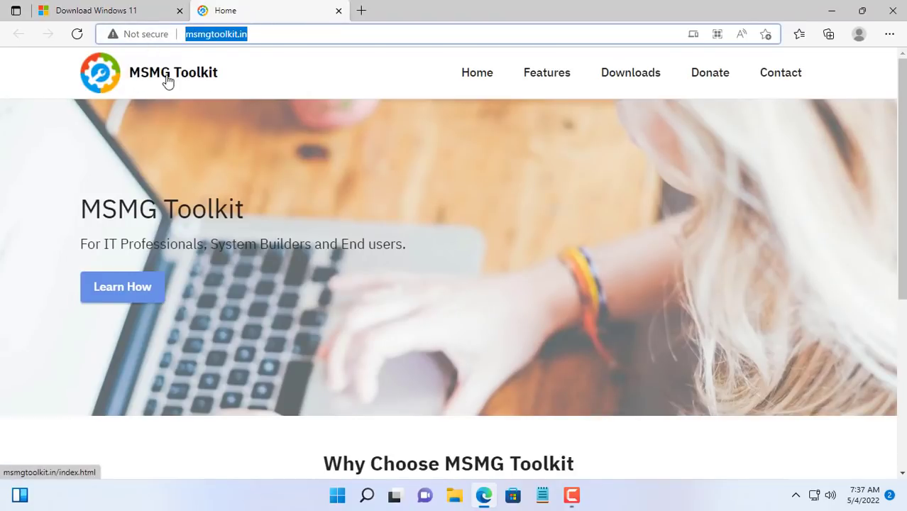
{"action": "mouse_move", "coordinate": [630, 73]}
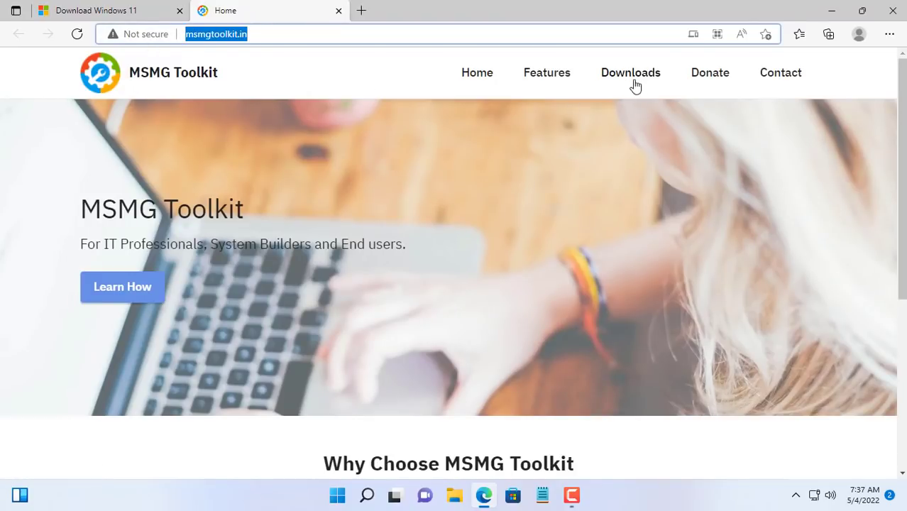
{"action": "left_click", "coordinate": [631, 72]}
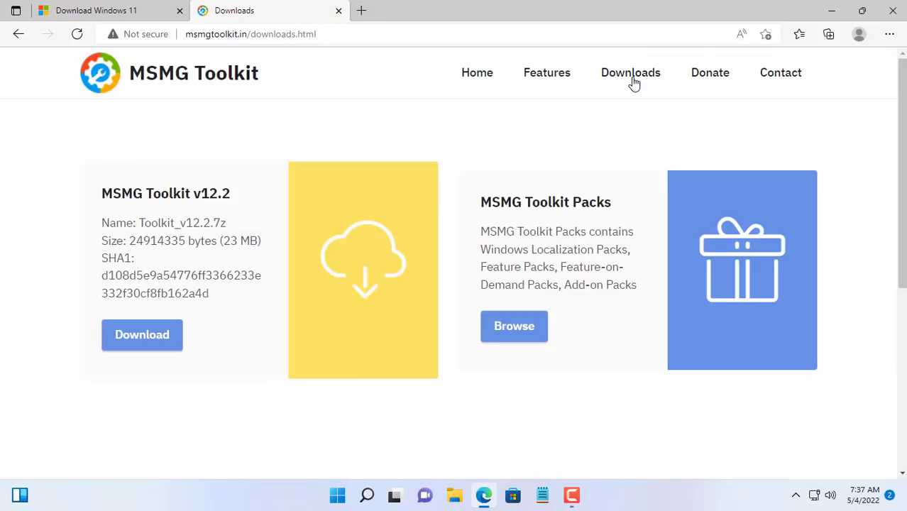
{"action": "left_click", "coordinate": [142, 335]}
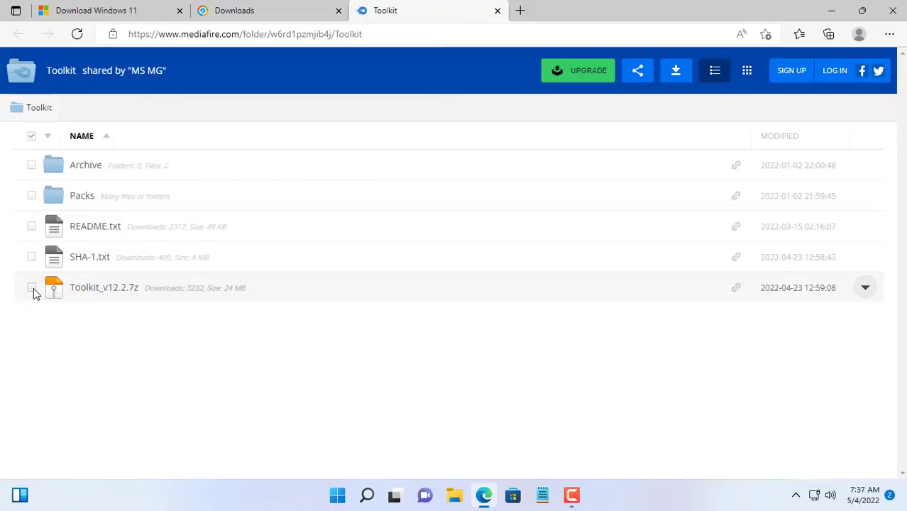
Step: Download Toolkit_v12.2.7z (23.76MB) from the MediaFire folder
{"action": "left_click", "coordinate": [32, 287]}
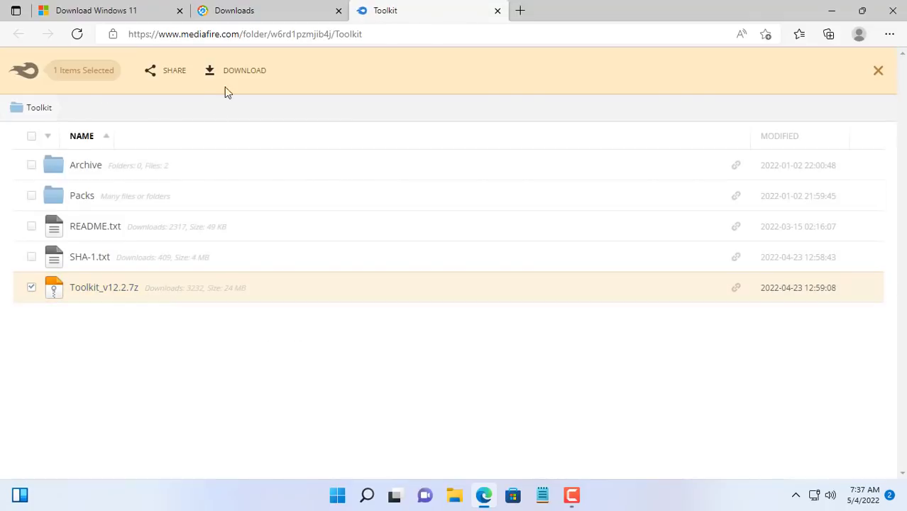
{"action": "left_click", "coordinate": [104, 287]}
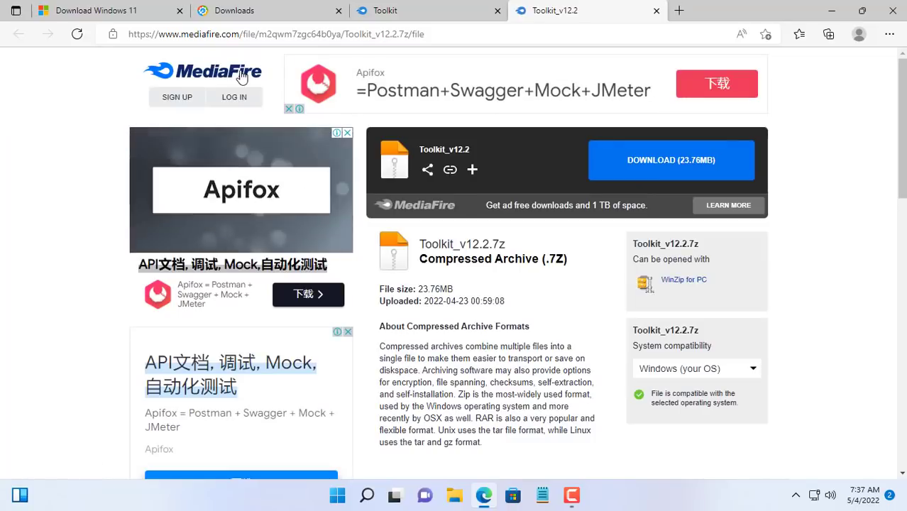
{"action": "left_click", "coordinate": [670, 159]}
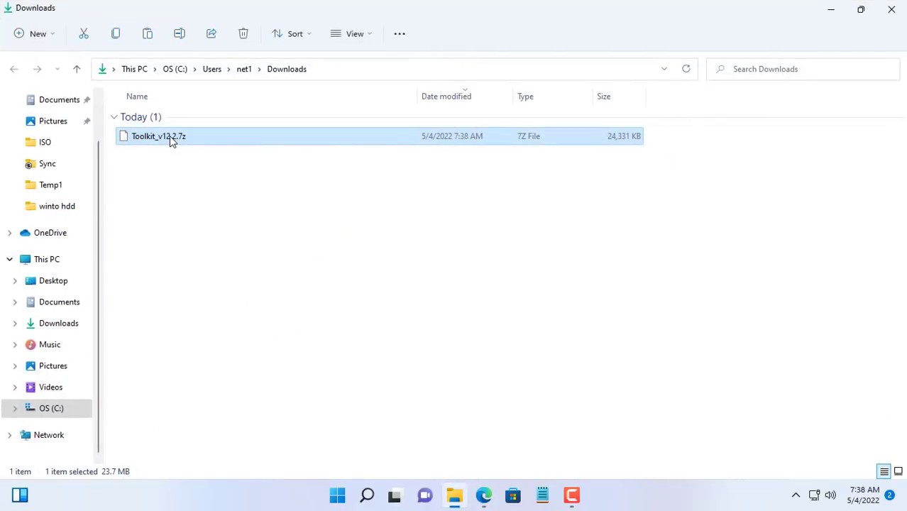
Step: Extract Toolkit_v12.2.7z with 7-Zip to the Desktop
{"action": "right_click", "coordinate": [171, 137]}
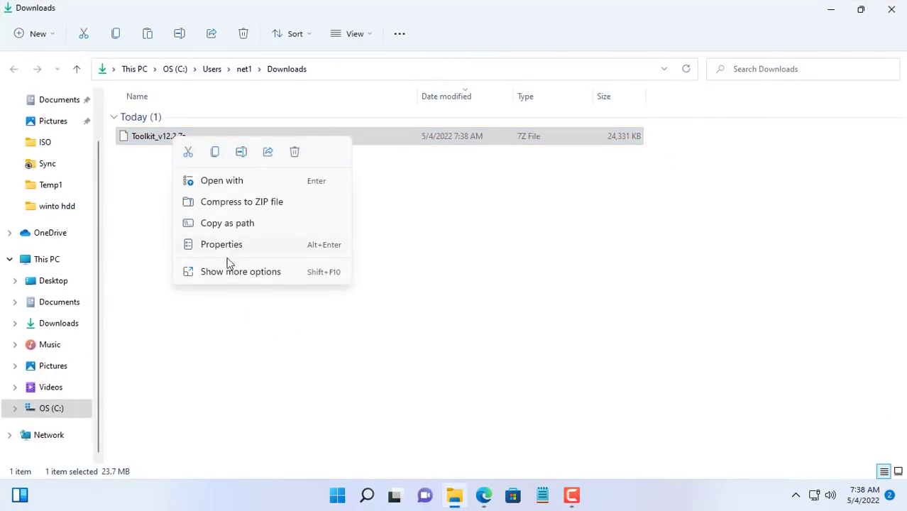
{"action": "left_click", "coordinate": [240, 271]}
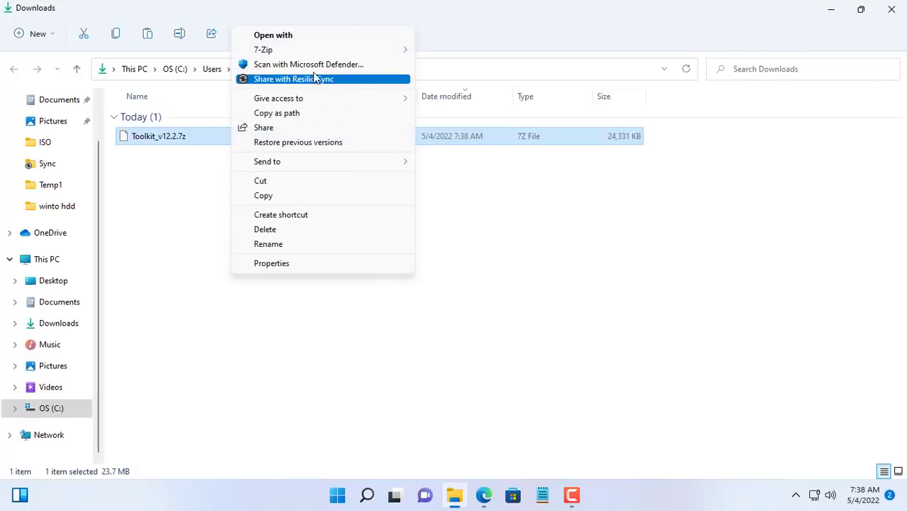
{"action": "mouse_move", "coordinate": [264, 48]}
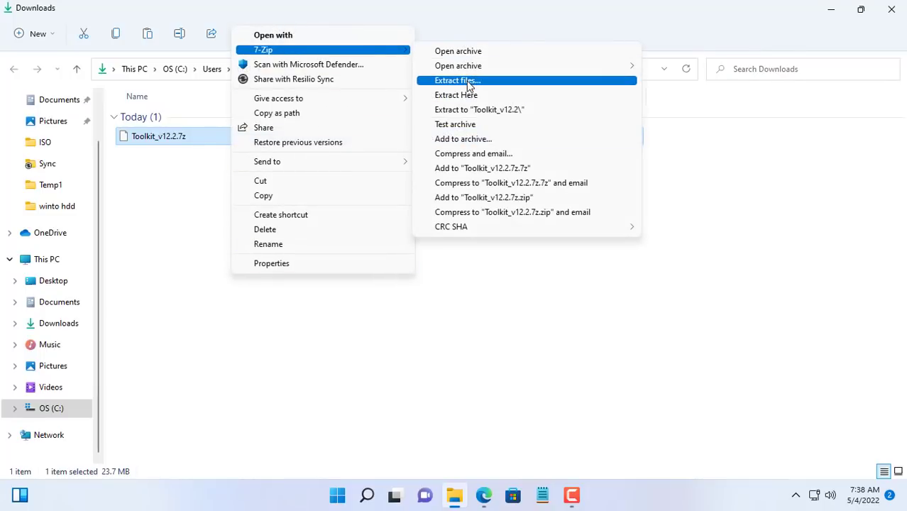
{"action": "left_click", "coordinate": [458, 80]}
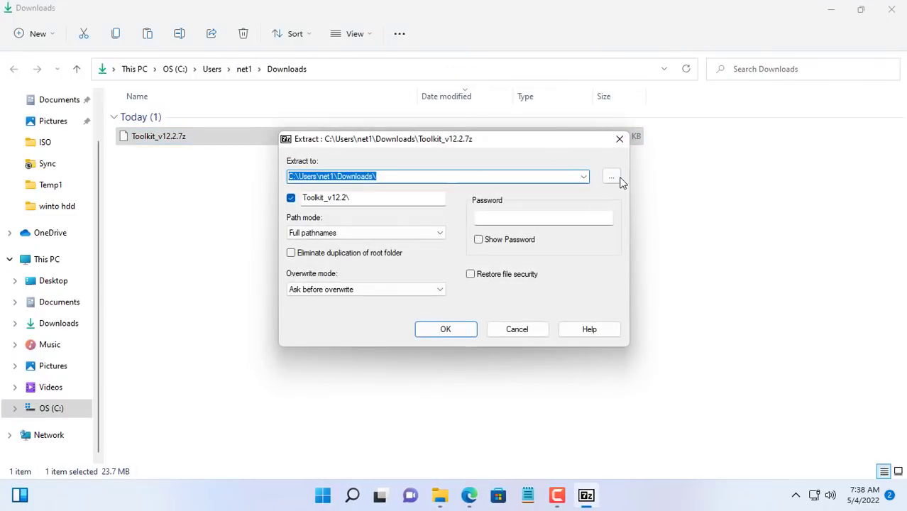
{"action": "left_click", "coordinate": [610, 176]}
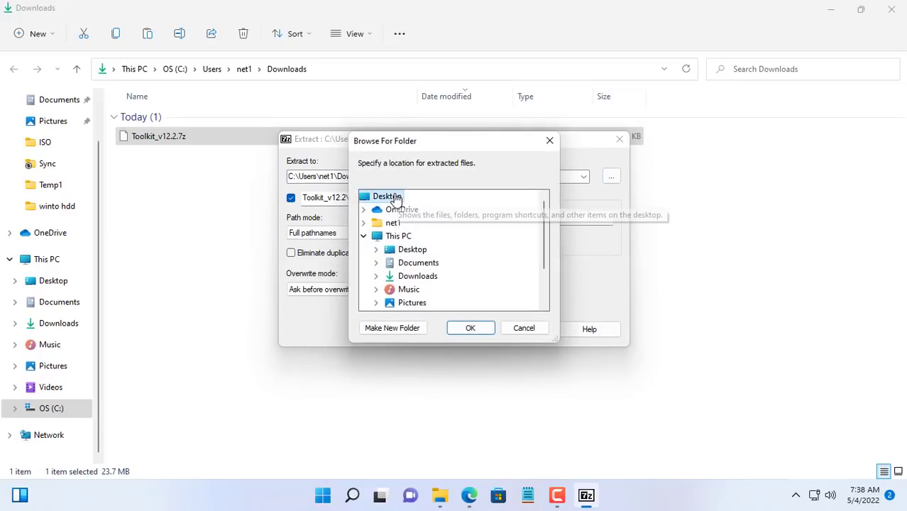
{"action": "left_click", "coordinate": [470, 327]}
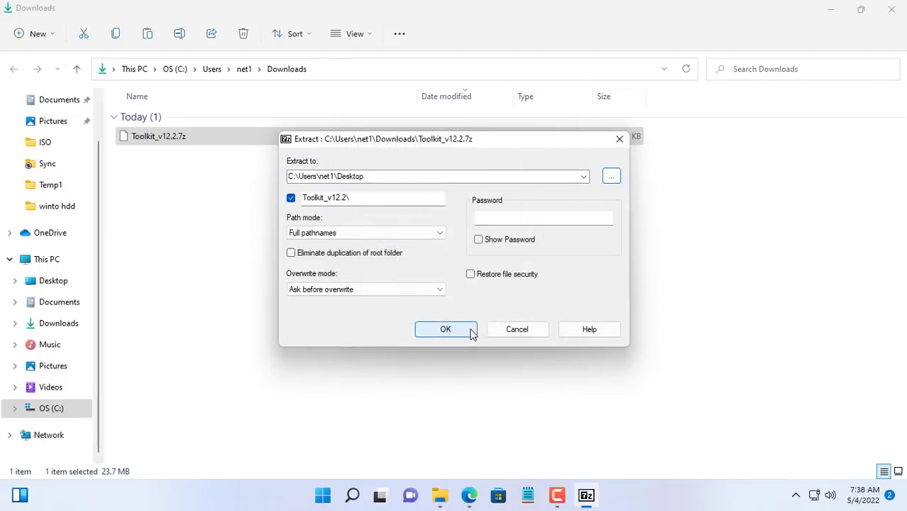
{"action": "left_click", "coordinate": [446, 330]}
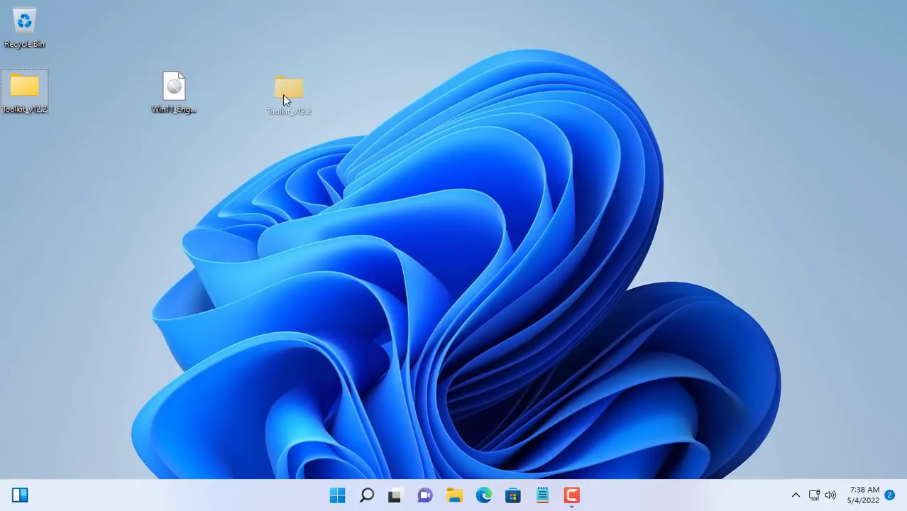
Step: Move the Windows 11 ISO from the desktop into Toolkit_v12.2\ISO
{"action": "double_click", "coordinate": [290, 86]}
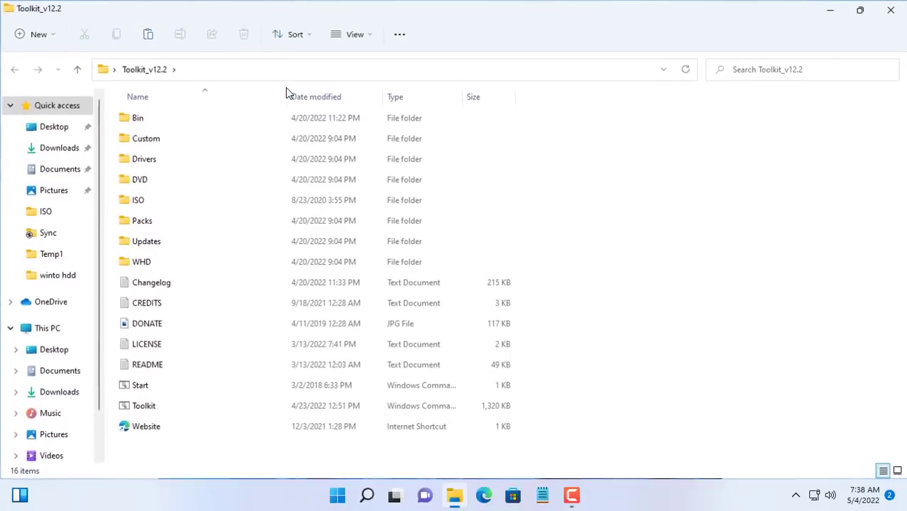
{"action": "left_click", "coordinate": [138, 199]}
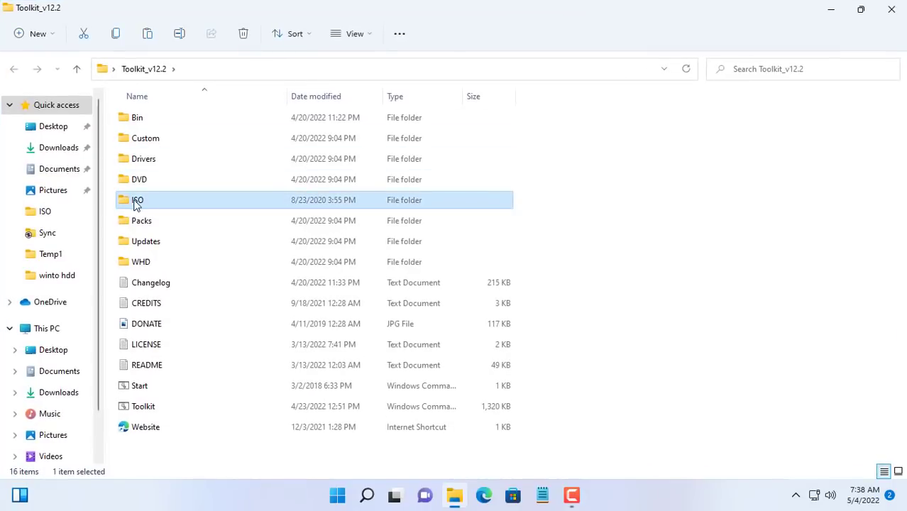
{"action": "double_click", "coordinate": [136, 199]}
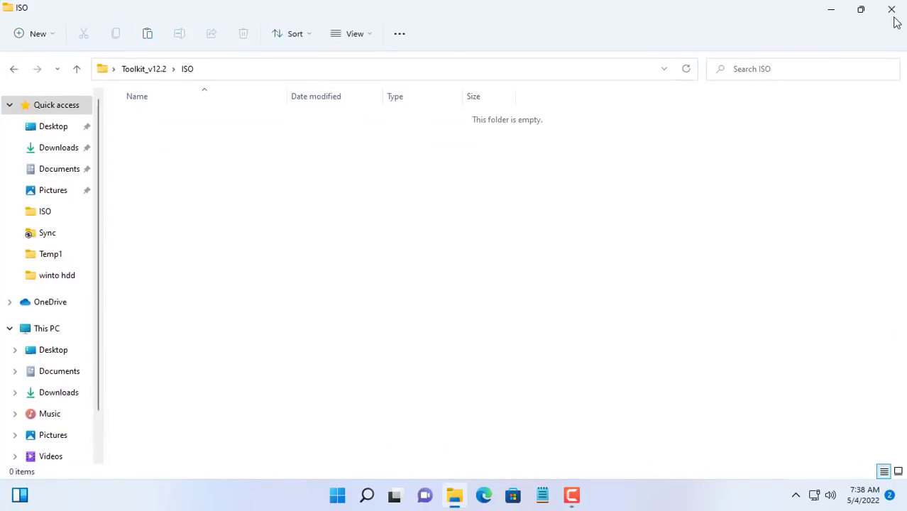
{"action": "left_click", "coordinate": [861, 8]}
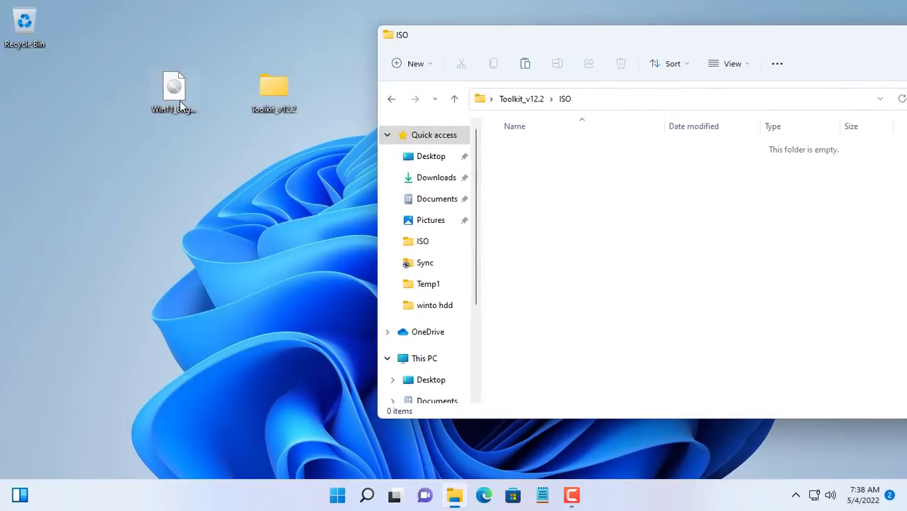
{"action": "left_click_drag", "start_coordinate": [173, 91], "coordinate": [565, 173]}
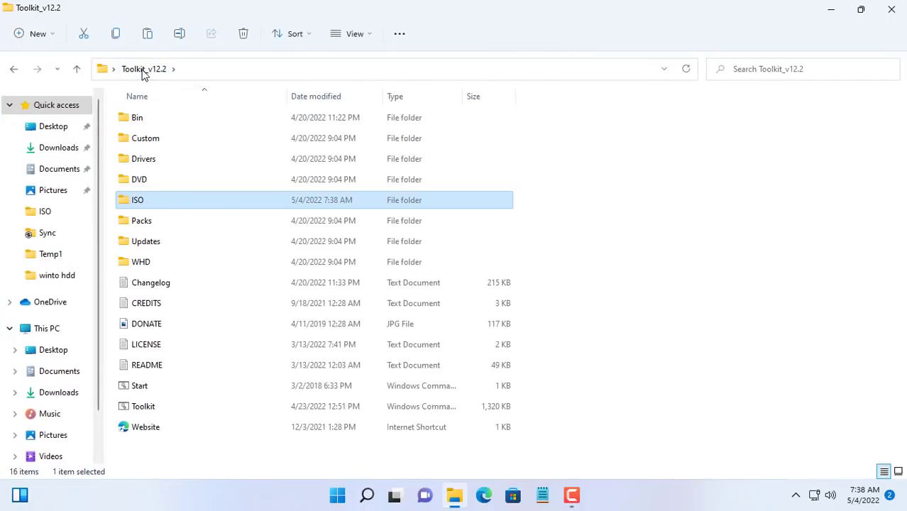
Step: Check the DVD folder's contents, return to the toolkit folder and select Start
{"action": "double_click", "coordinate": [139, 179]}
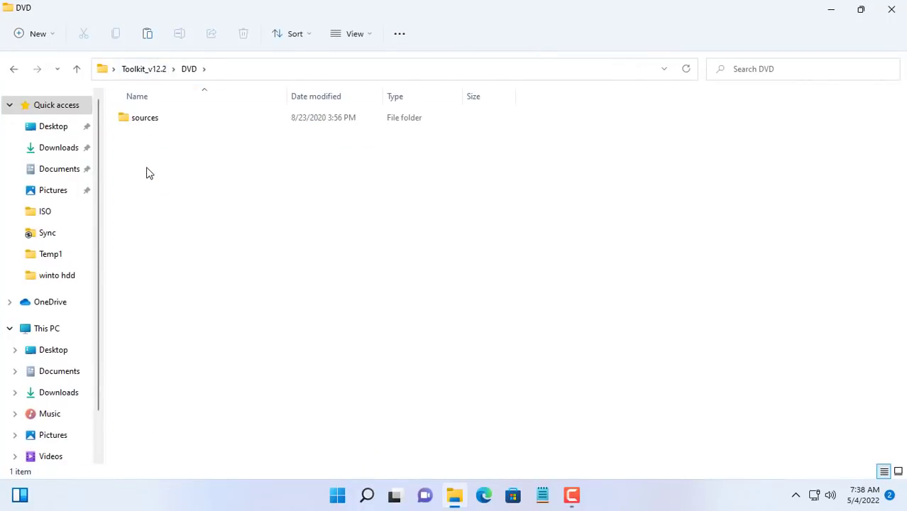
{"action": "left_click", "coordinate": [145, 116]}
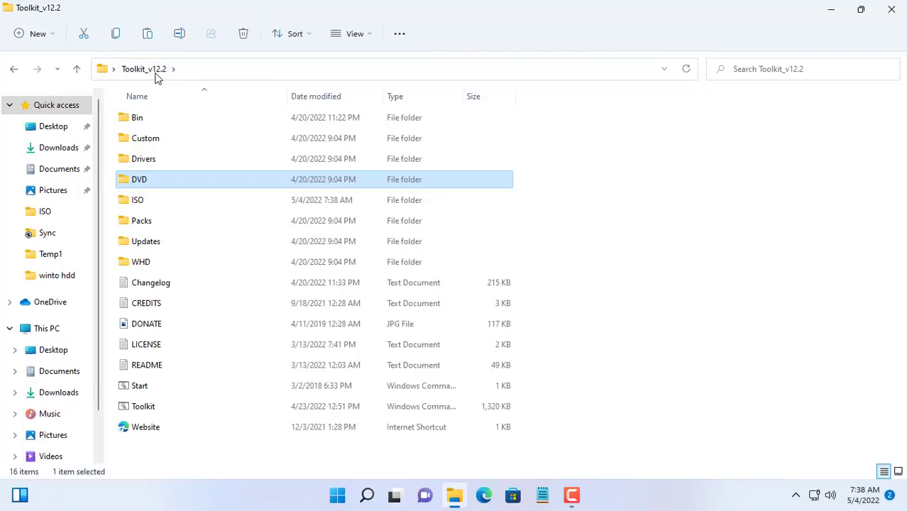
{"action": "left_click", "coordinate": [139, 387]}
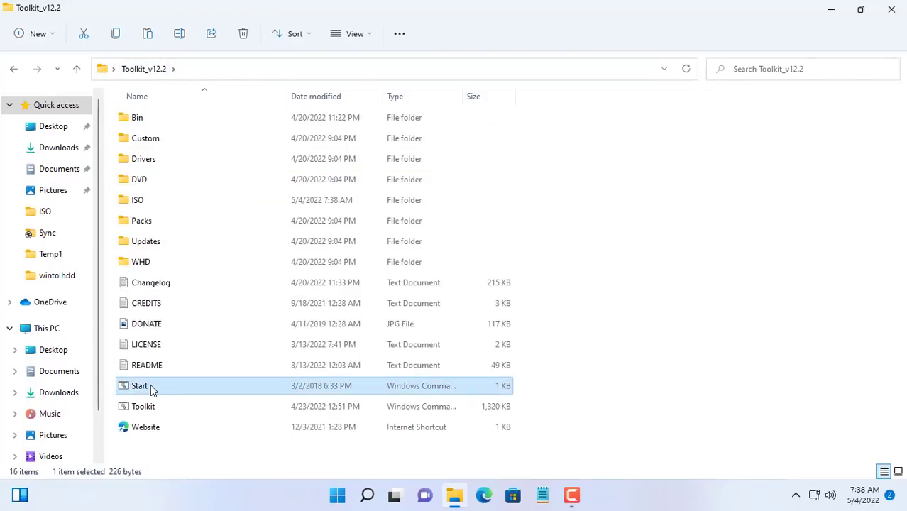
Step: Launch Start.cmd, continue to the main menu and enter 1 for Source
{"action": "double_click", "coordinate": [140, 386]}
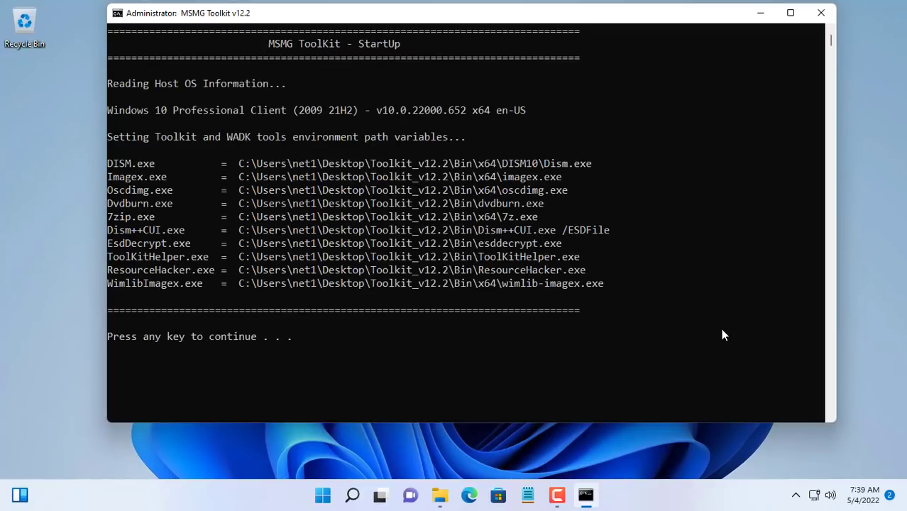
{"action": "key", "text": "enter"}
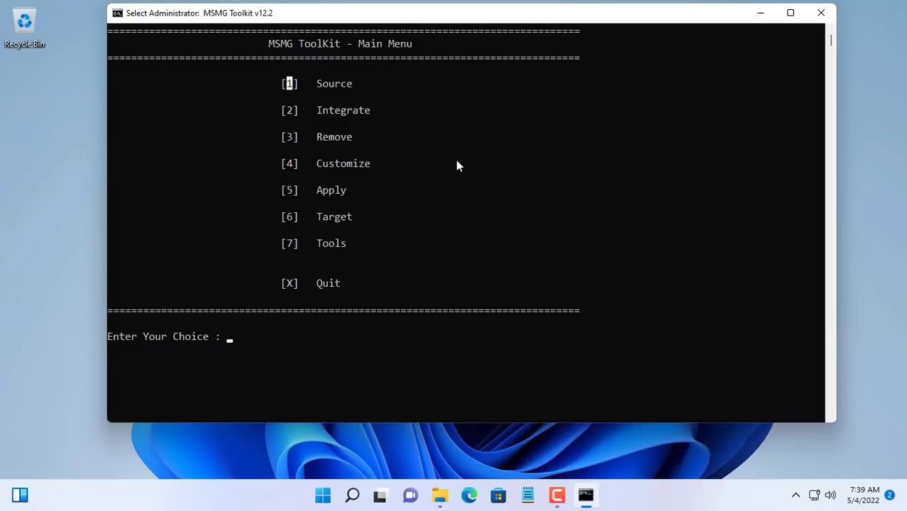
{"action": "type", "text": "1"}
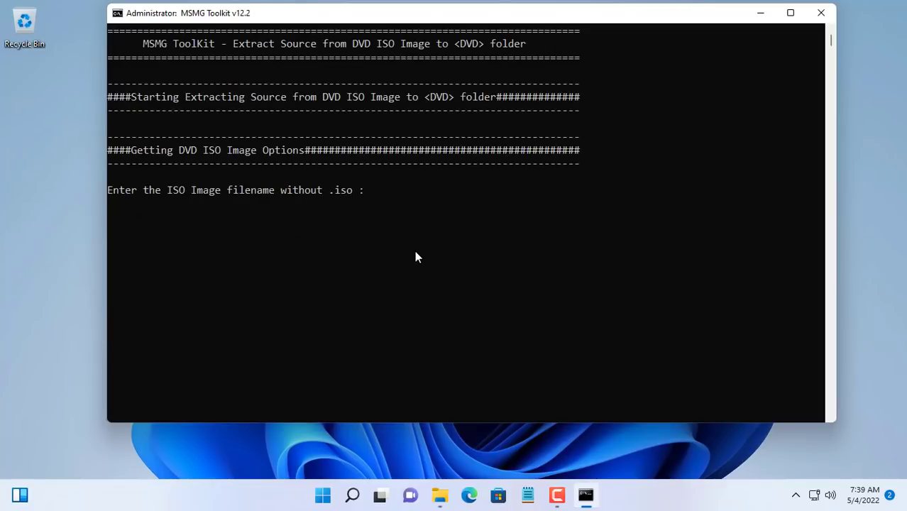
{"action": "mouse_move", "coordinate": [335, 197]}
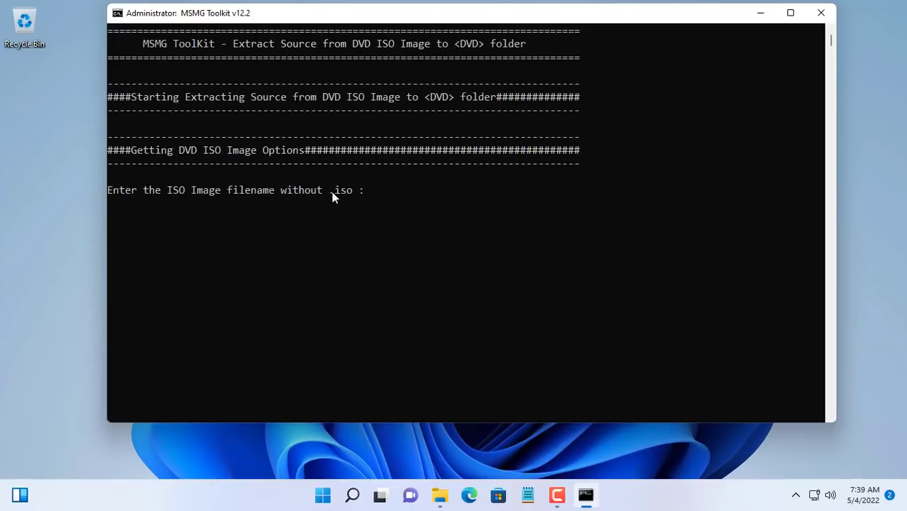
{"action": "mouse_move", "coordinate": [440, 490]}
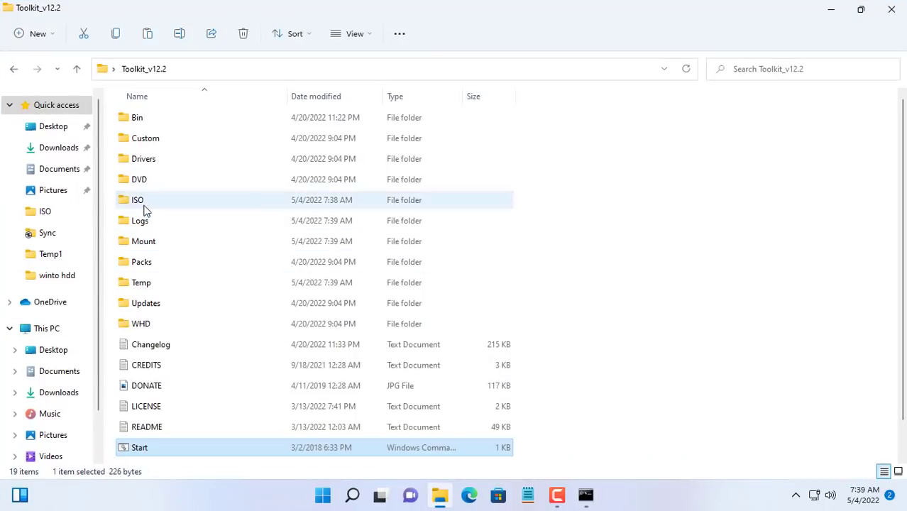
Step: Copy the ISO file name Win11_English_x64v1 from the toolkit's ISO folder
{"action": "double_click", "coordinate": [137, 199]}
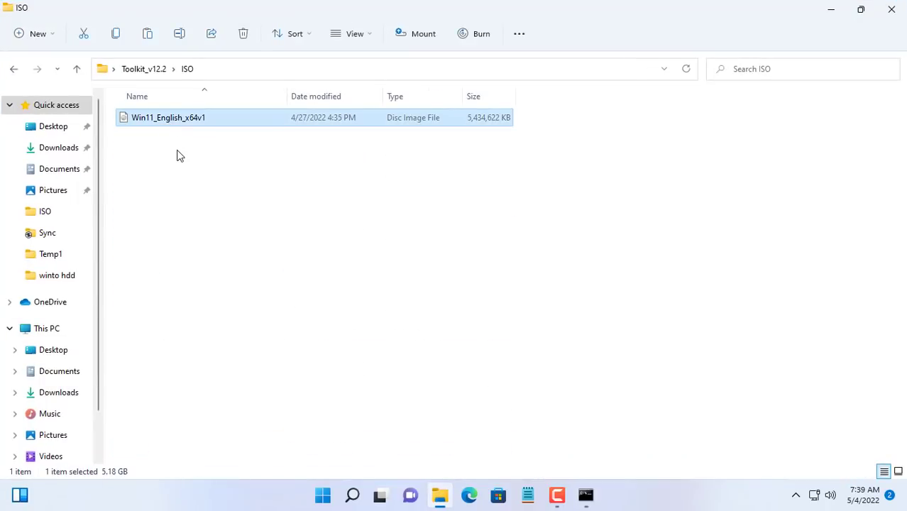
{"action": "right_click", "coordinate": [177, 117]}
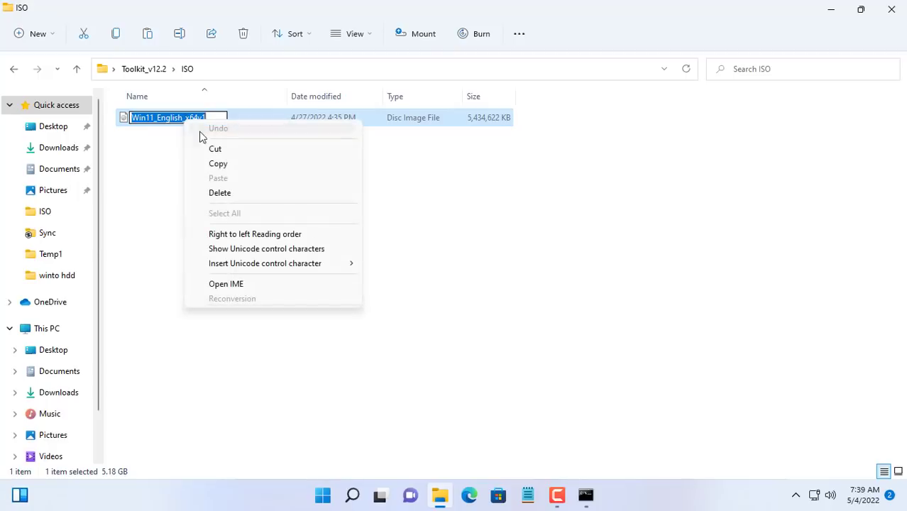
{"action": "left_click", "coordinate": [222, 171]}
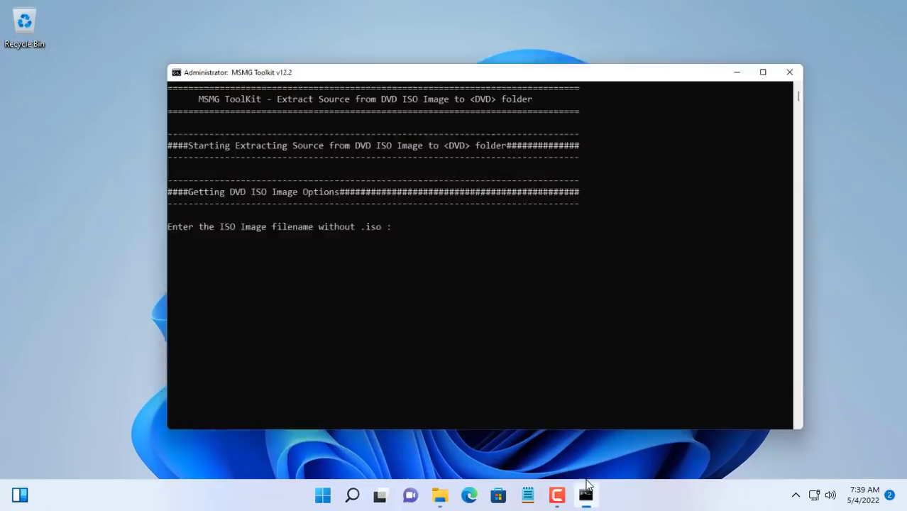
Step: Submit Win11_English_x64v1 as the ISO name to extract it, then check the DVD folder
{"action": "type", "text": "Win11_English_x64v1"}
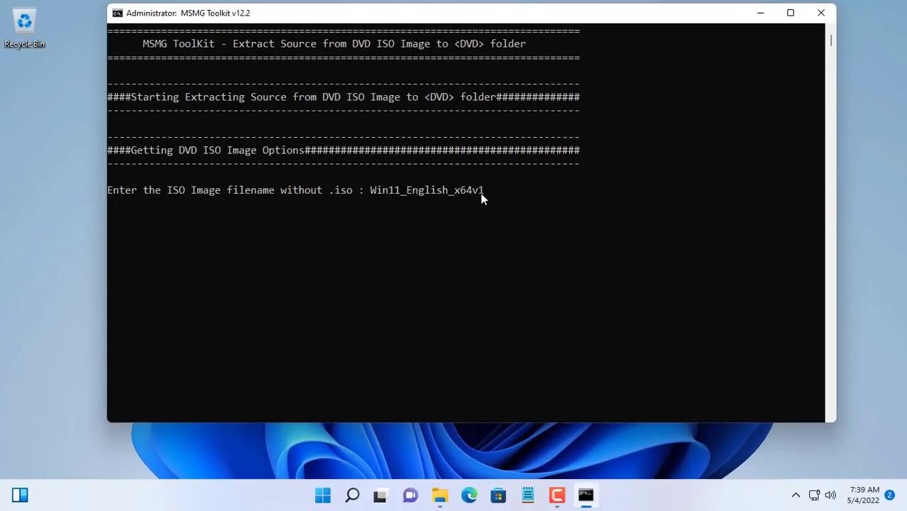
{"action": "key", "text": "enter"}
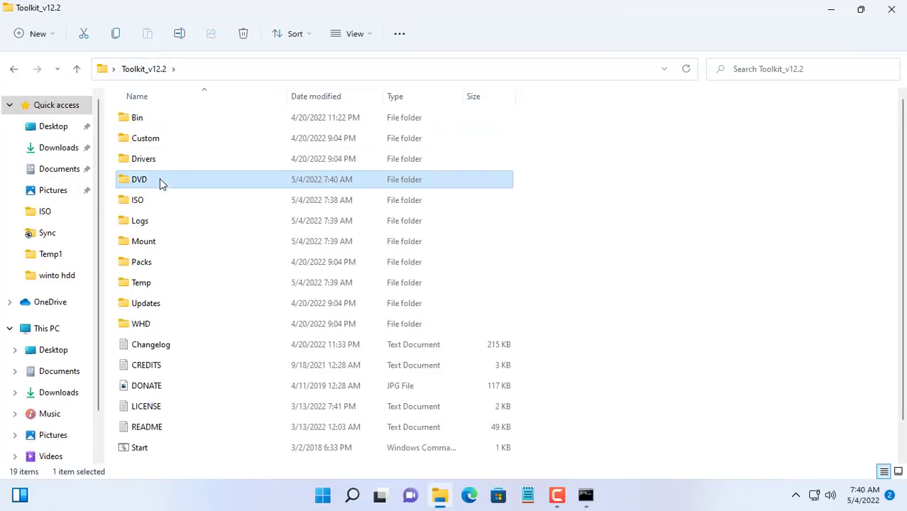
{"action": "double_click", "coordinate": [140, 179]}
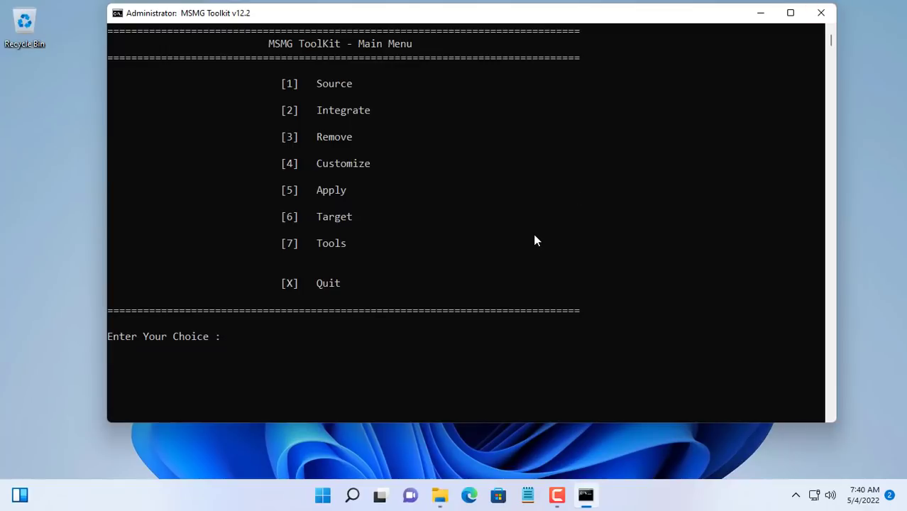
Step: Select source from the DVD folder, choose index 6 (Windows 11 Pro) and answer Y to mount the boot image
{"action": "left_click", "coordinate": [334, 83]}
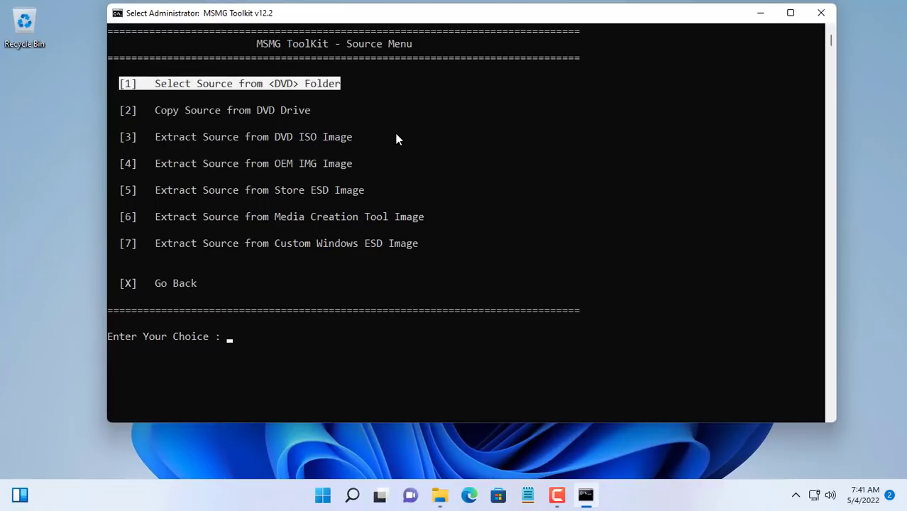
{"action": "type", "text": "1"}
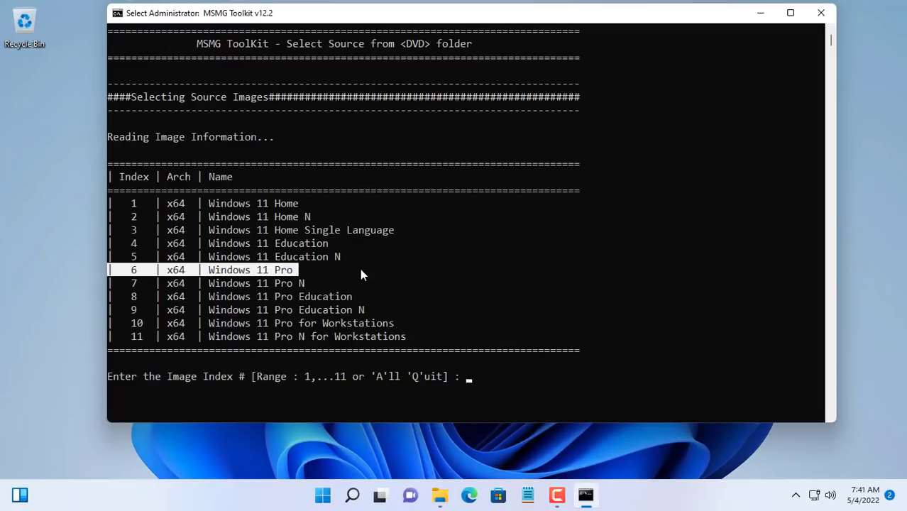
{"action": "mouse_move", "coordinate": [493, 386]}
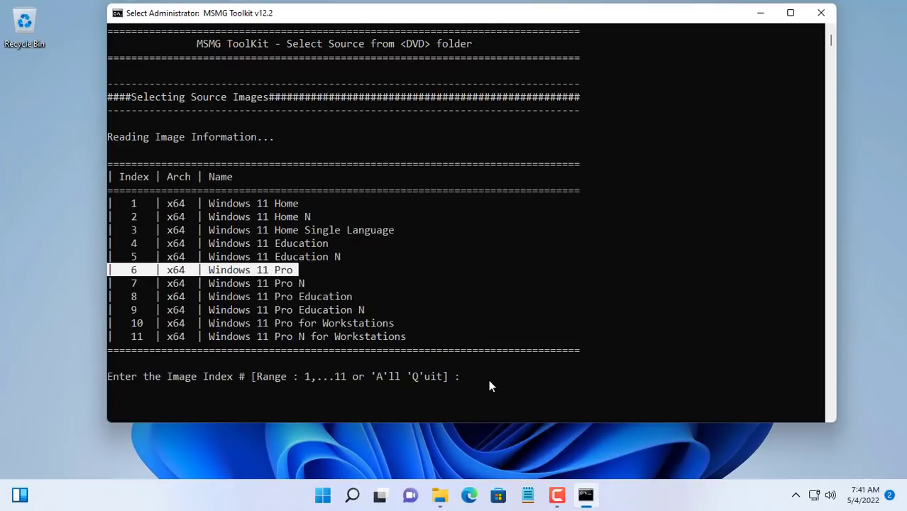
{"action": "type", "text": "6"}
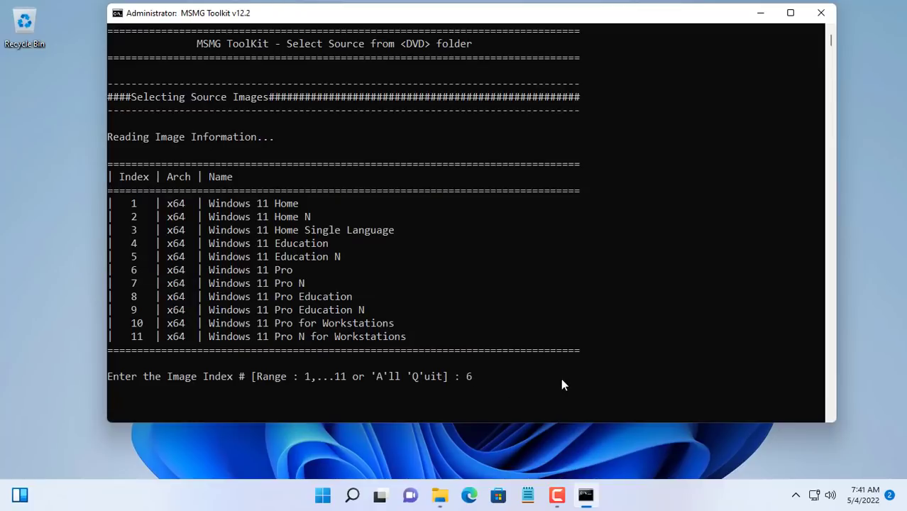
{"action": "key", "text": "enter"}
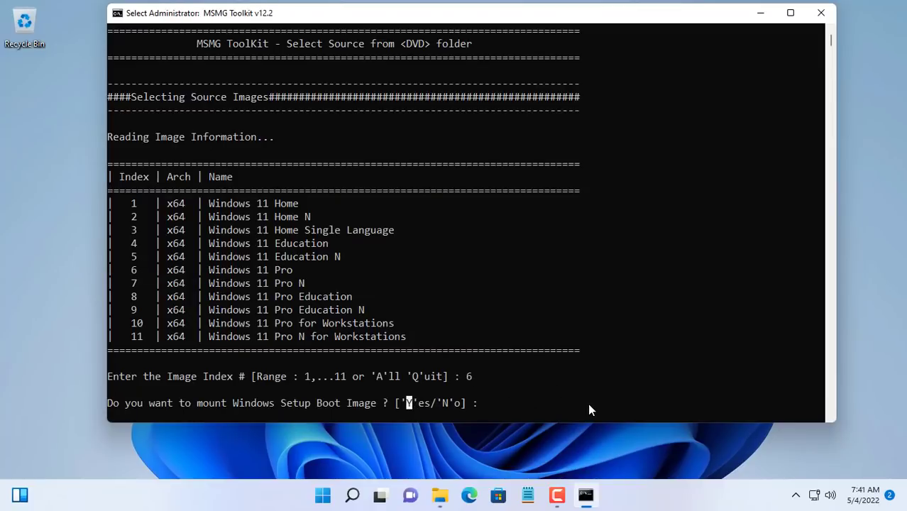
{"action": "type", "text": "Y"}
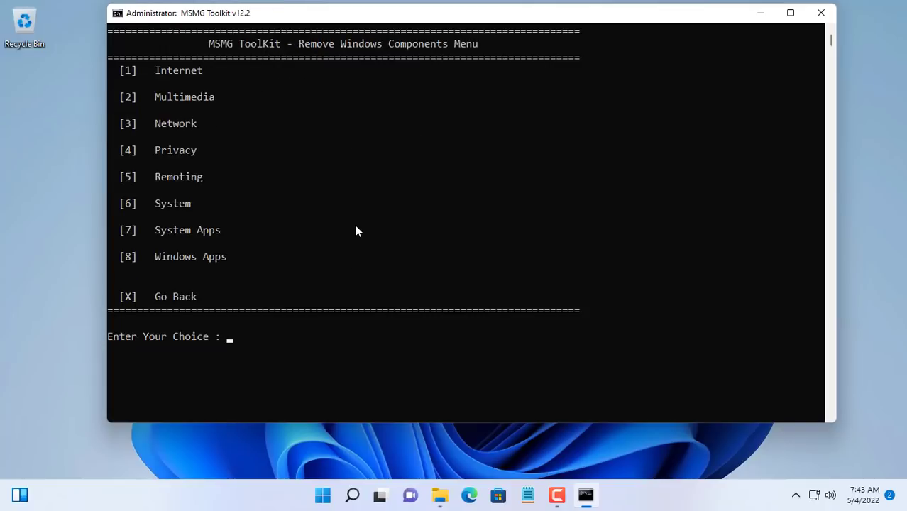
{"action": "mouse_move", "coordinate": [121, 77]}
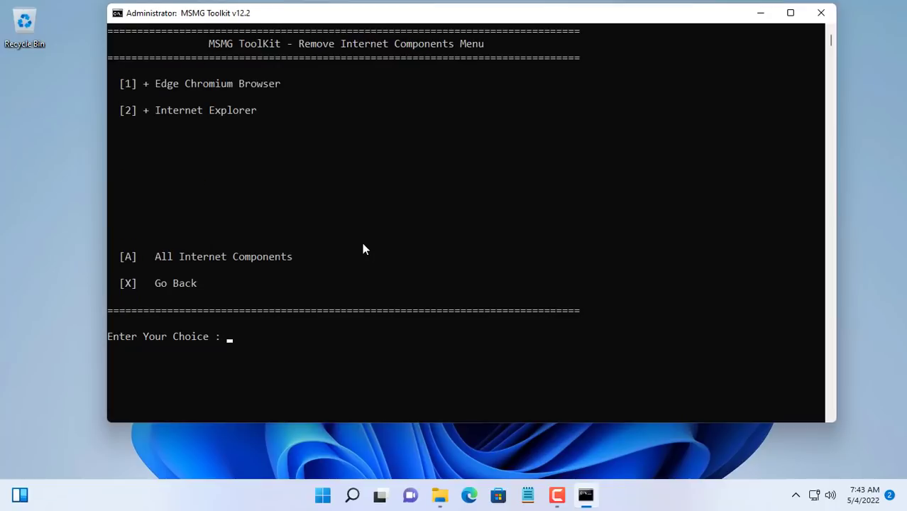
{"action": "mouse_move", "coordinate": [264, 196]}
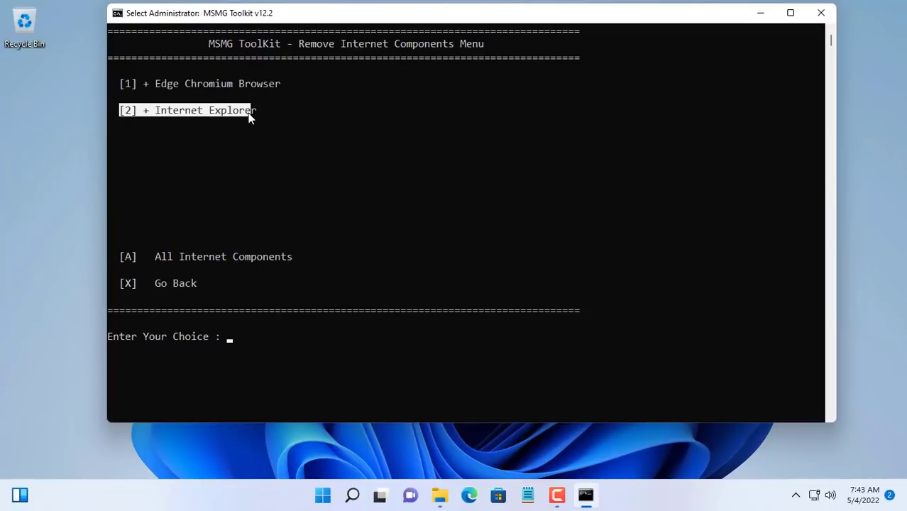
Step: Work in the Remove Internet Components submenu of the toolkit console
{"action": "left_click", "coordinate": [188, 111]}
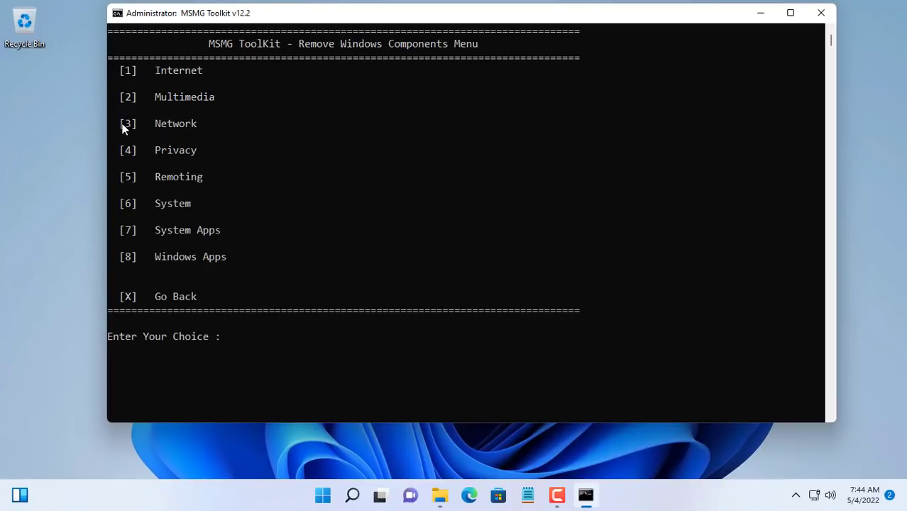
Step: Enter 3 to open the Network components category
{"action": "type", "text": "3"}
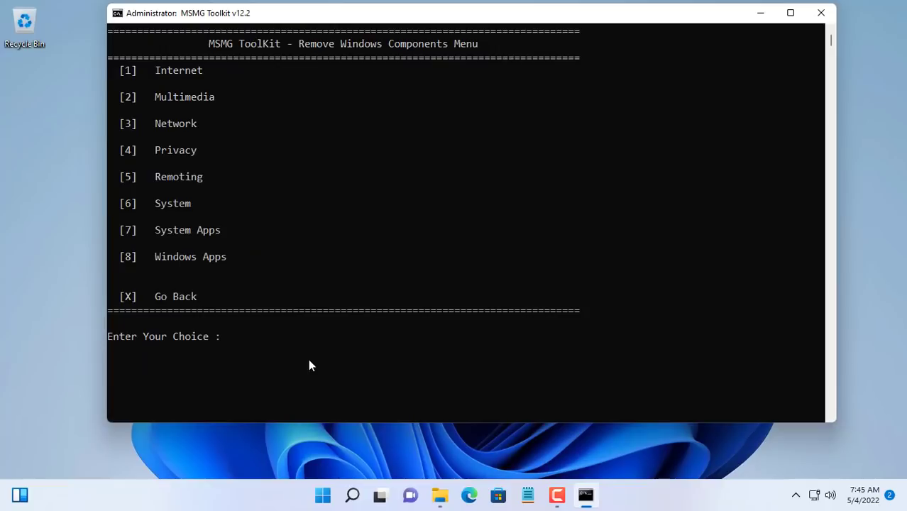
{"action": "mouse_move", "coordinate": [139, 250]}
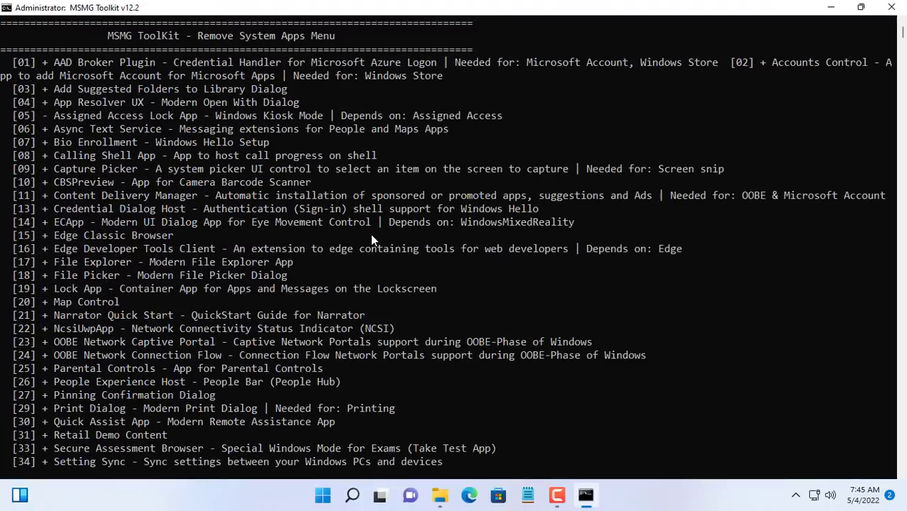
Step: Scroll down the System Apps list to reach the apps chosen for removal
{"action": "scroll", "scroll_direction": "down", "scroll_amount": 3}
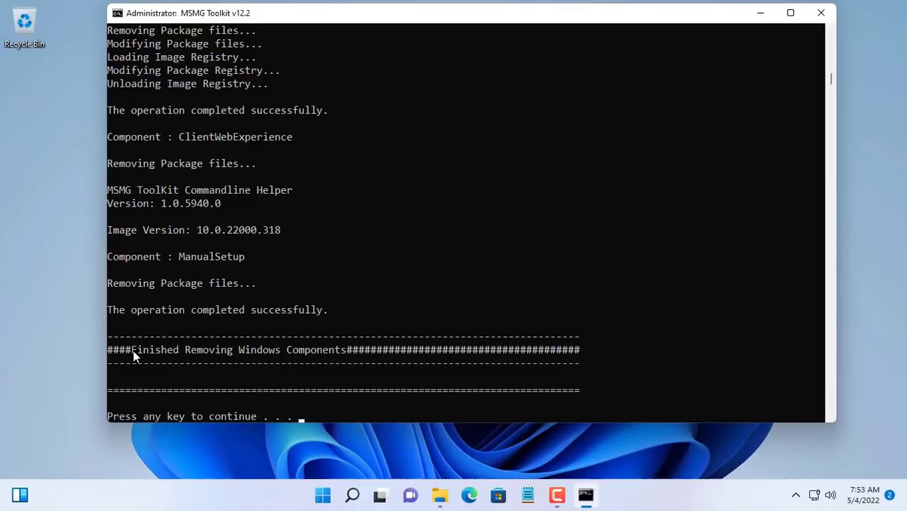
Step: Continue past the finished removal, apply and save changes to the source image with maximum compression
{"action": "left_click_drag", "start_coordinate": [134, 350], "coordinate": [347, 350]}
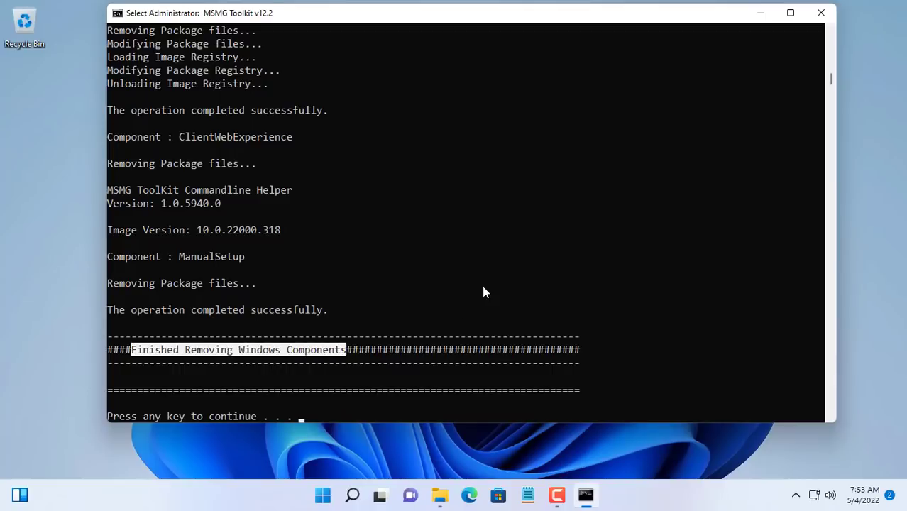
{"action": "key", "text": "enter"}
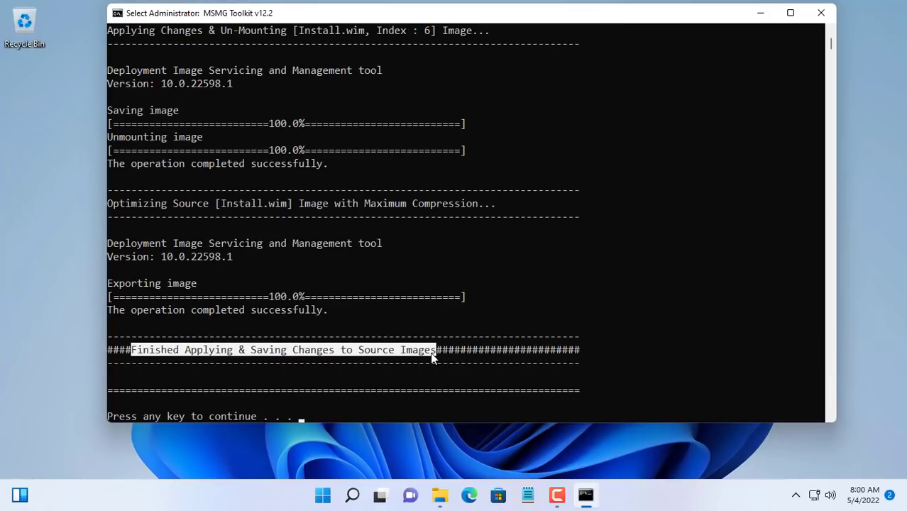
{"action": "key", "text": "enter"}
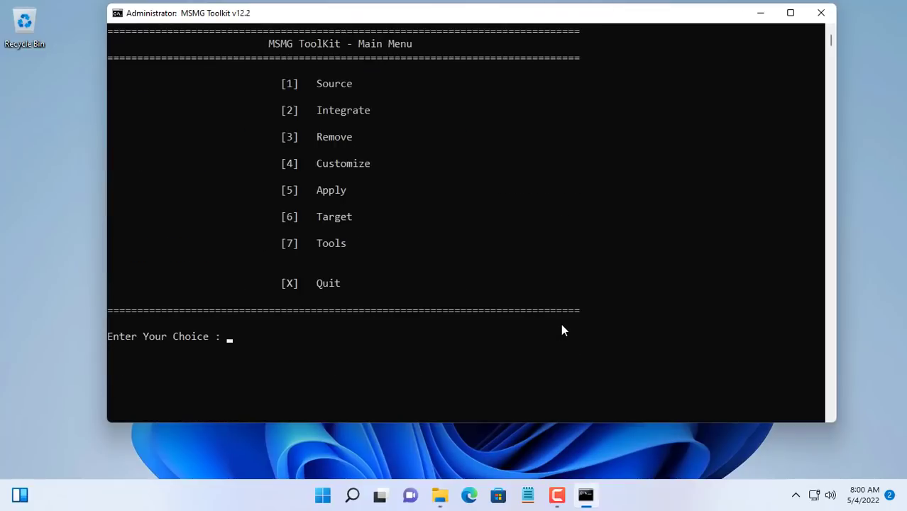
{"action": "mouse_move", "coordinate": [290, 226]}
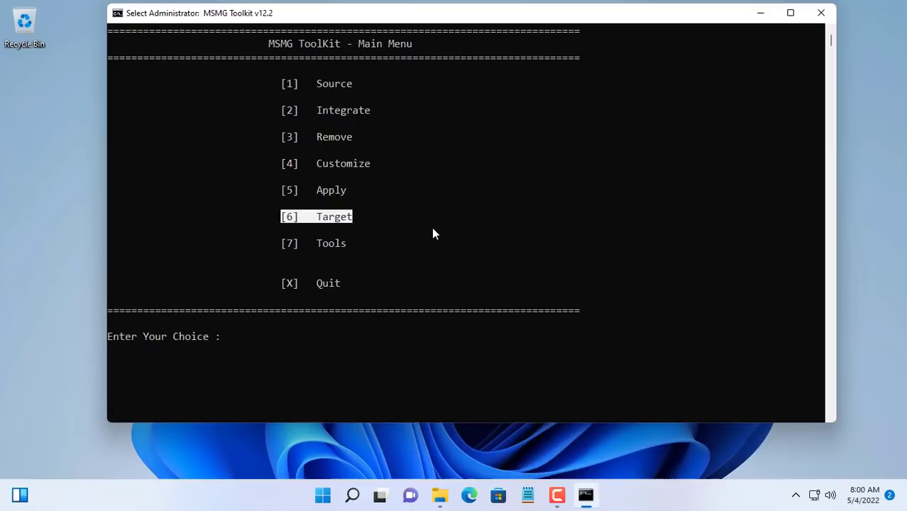
Step: Choose Target (6), make a DVD ISO image and label the volume Win11pro
{"action": "type", "text": "6"}
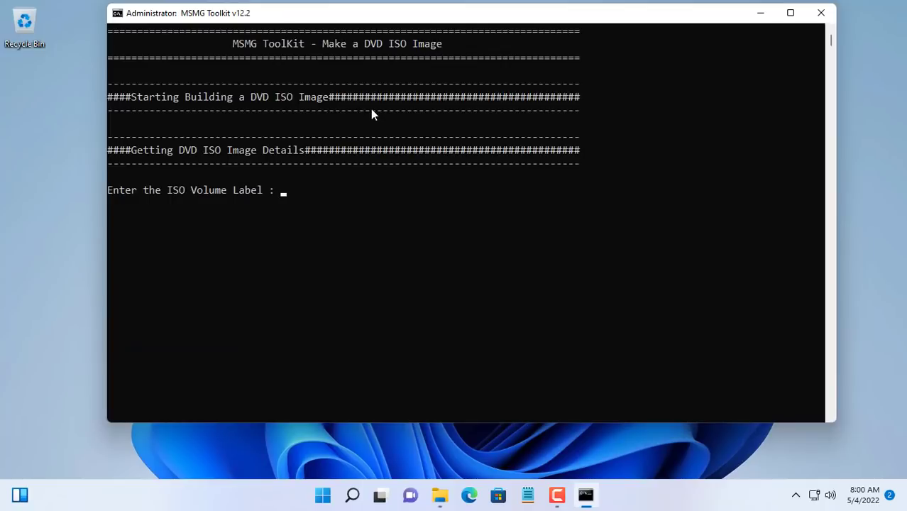
{"action": "type", "text": "Win11pro"}
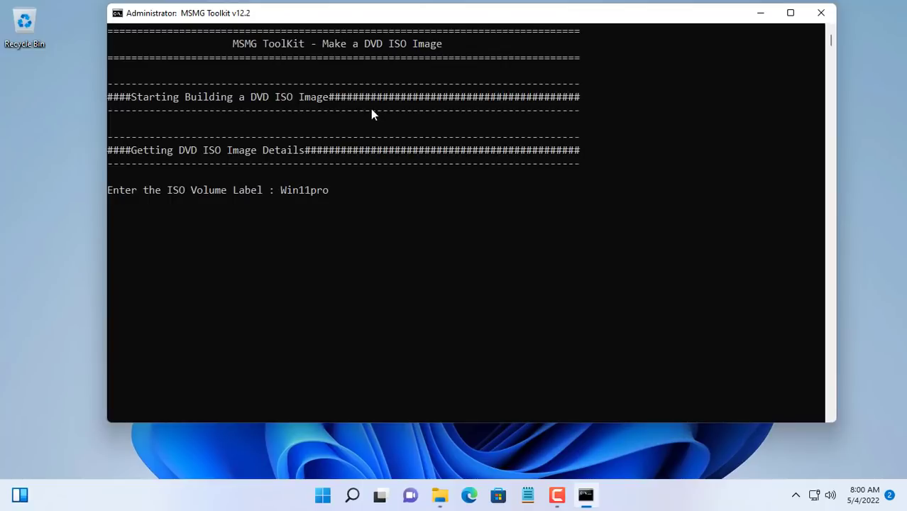
{"action": "type", "text": "Win11pro"}
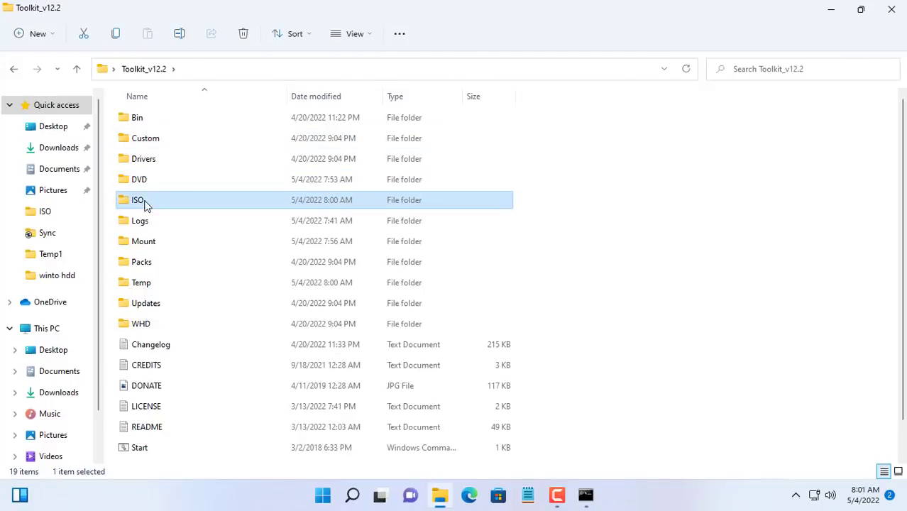
Step: Compare the new Win11pro ISO's size with the original Windows 11 ISO, then dismiss the build message
{"action": "double_click", "coordinate": [138, 199]}
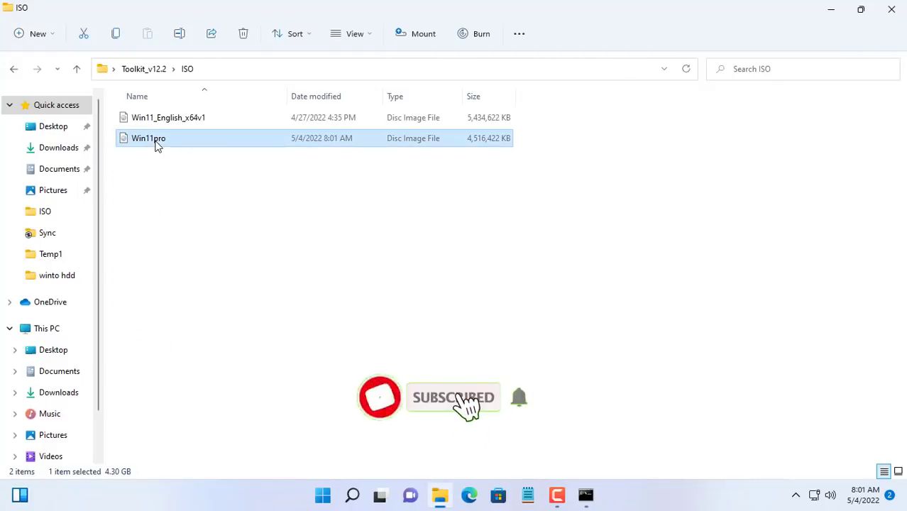
{"action": "left_click", "coordinate": [169, 116]}
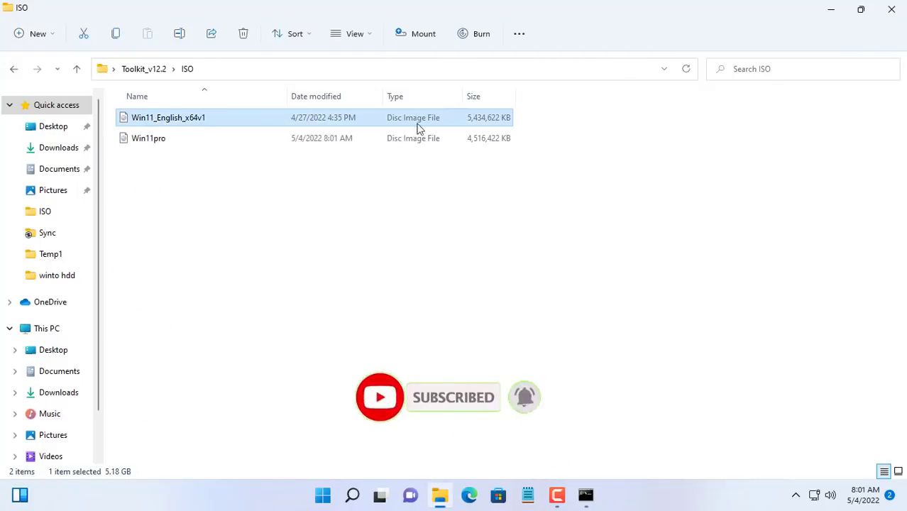
{"action": "left_click", "coordinate": [147, 138]}
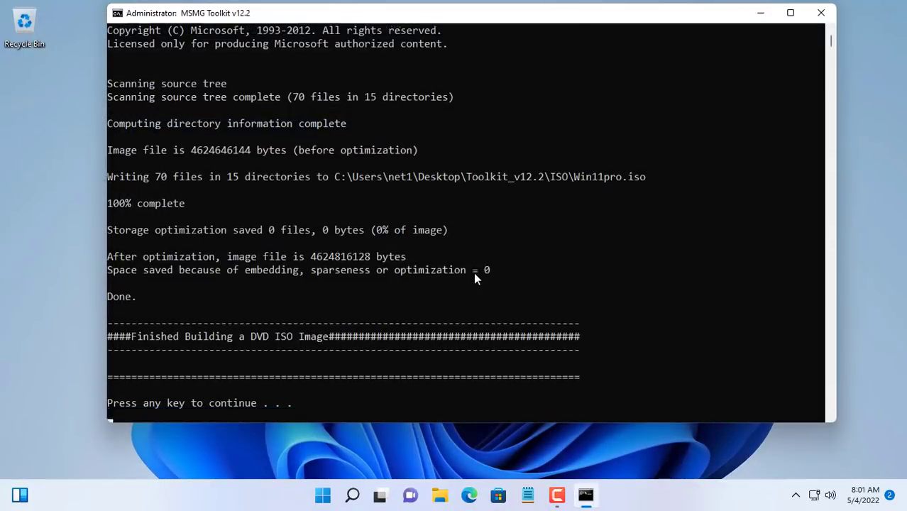
{"action": "key", "text": "enter"}
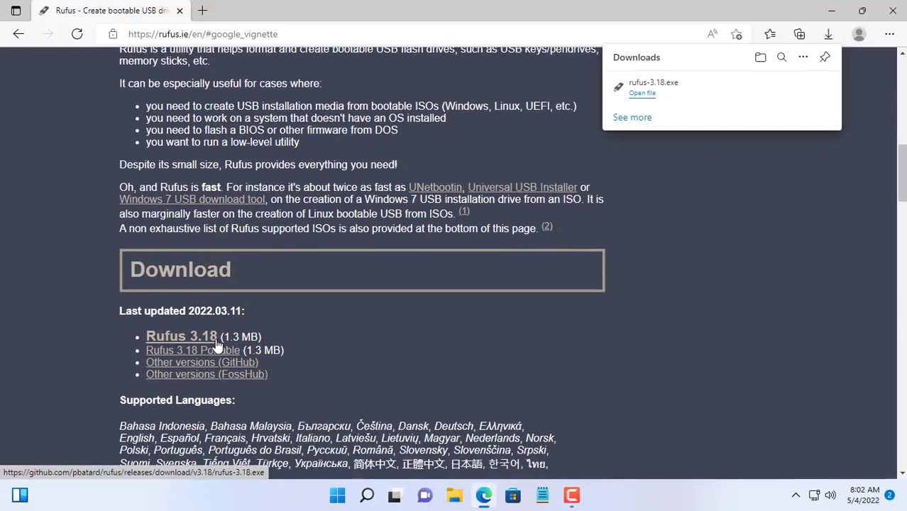
Step: Download Rufus 3.18 from rufus.ie and launch the downloaded rufus-3.18.exe
{"action": "left_click", "coordinate": [641, 94]}
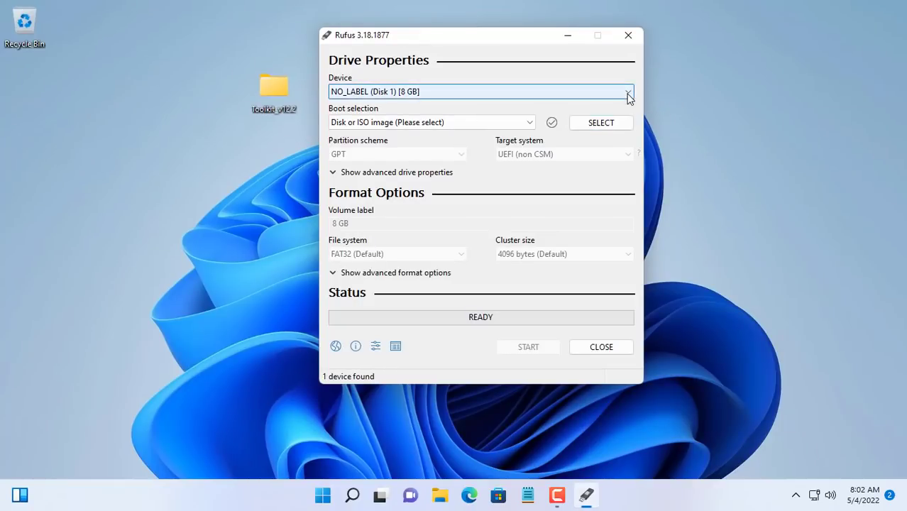
Step: Select the Win11pro ISO from the toolkit's ISO folder as Rufus's boot image
{"action": "left_click", "coordinate": [600, 123]}
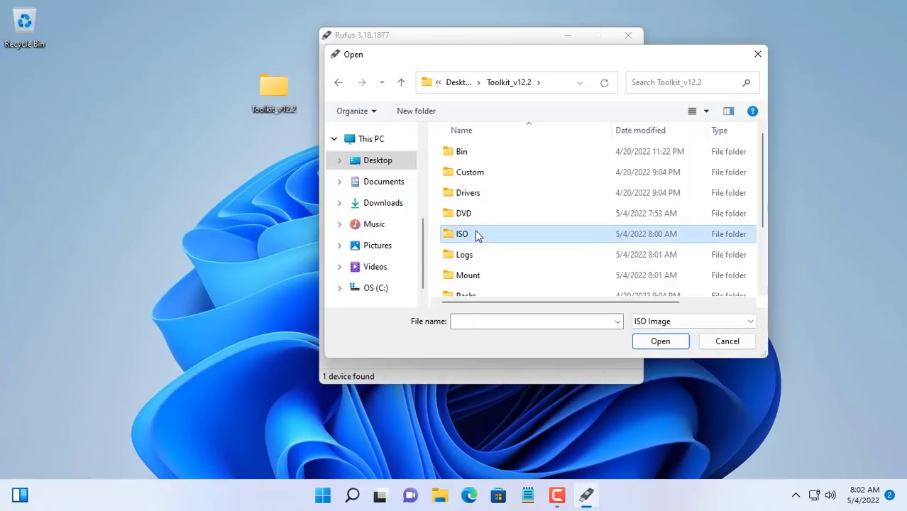
{"action": "double_click", "coordinate": [463, 233]}
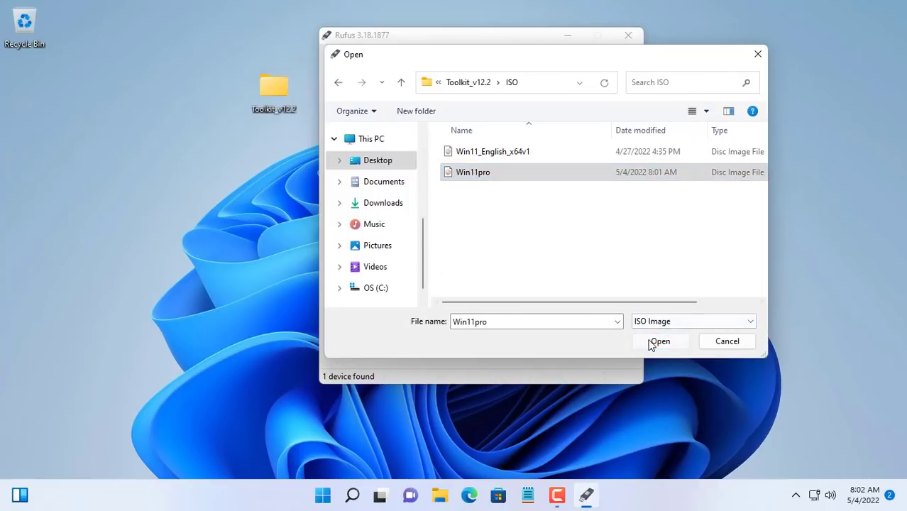
{"action": "left_click", "coordinate": [661, 341]}
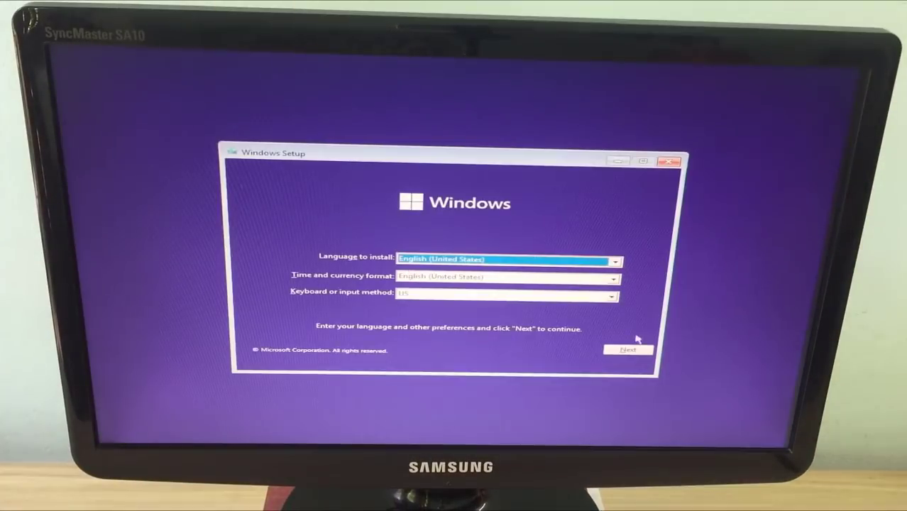
Step: Accept defaults and license terms, install to Drive 0 Unallocated Space, and confirm United States
{"action": "left_click", "coordinate": [628, 349]}
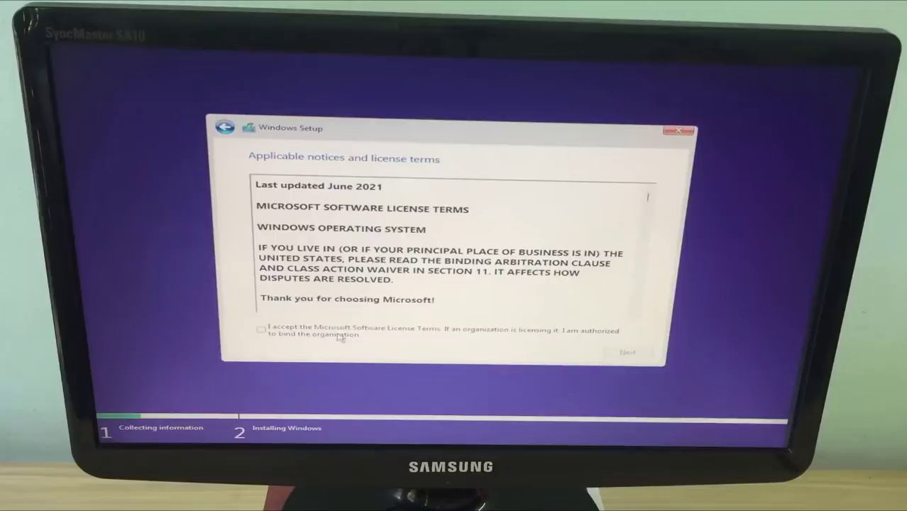
{"action": "left_click", "coordinate": [627, 352]}
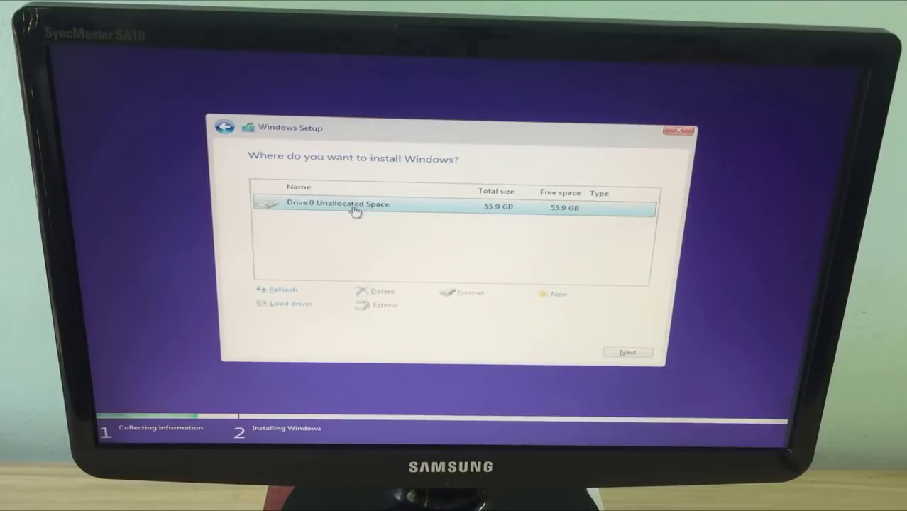
{"action": "left_click", "coordinate": [627, 352]}
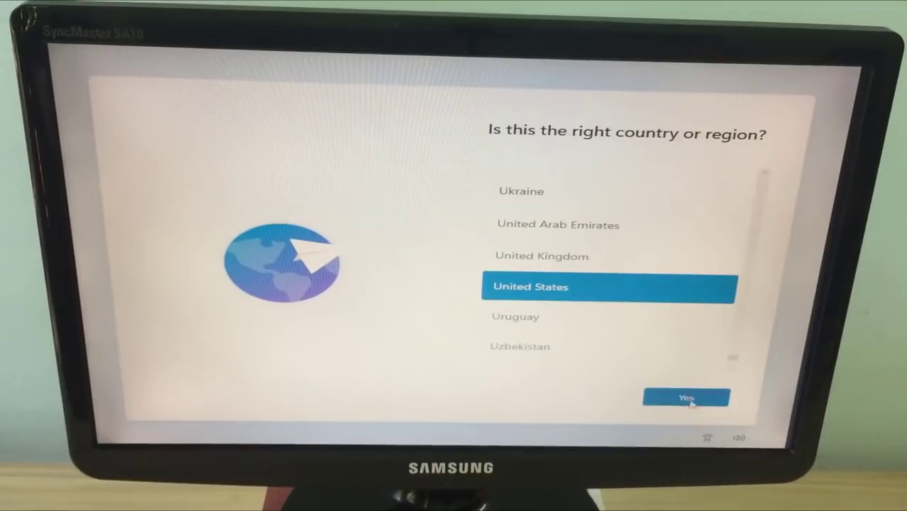
{"action": "left_click", "coordinate": [686, 397]}
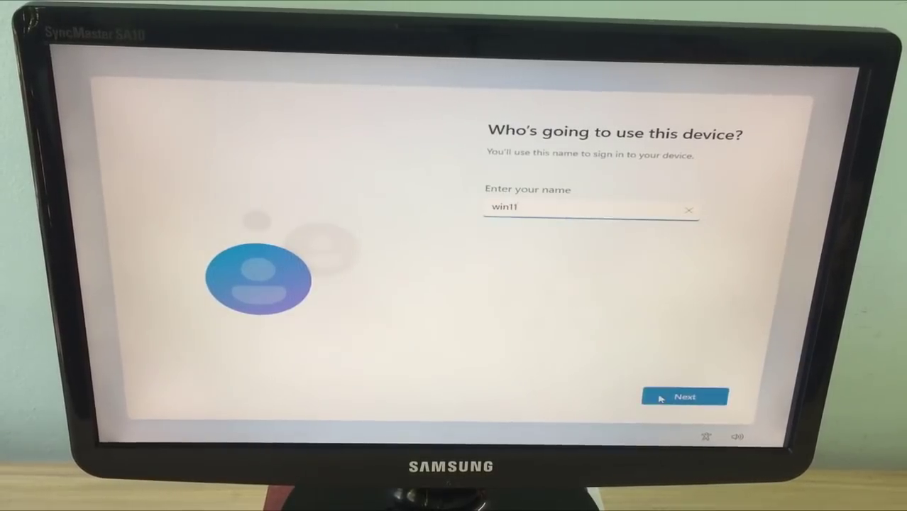